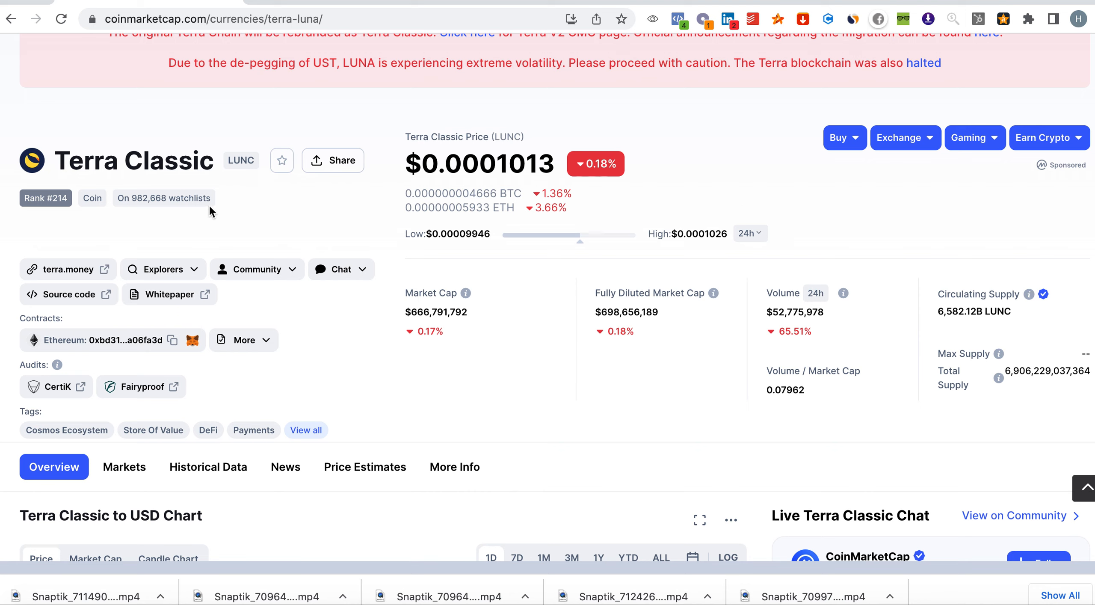
pyautogui.moveTo(60, 168)
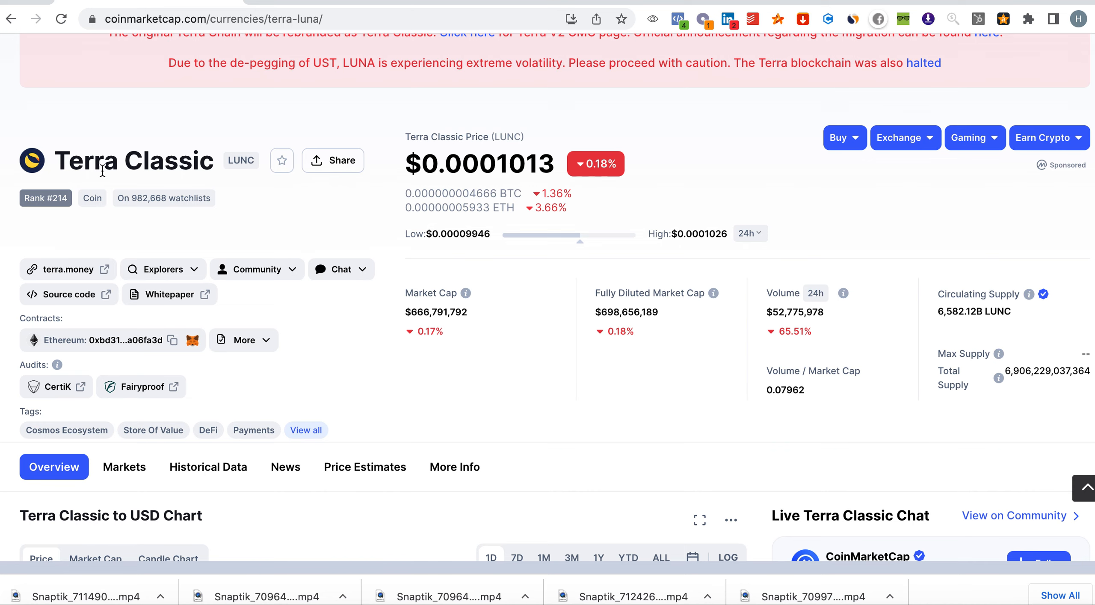
pyautogui.moveTo(373, 4)
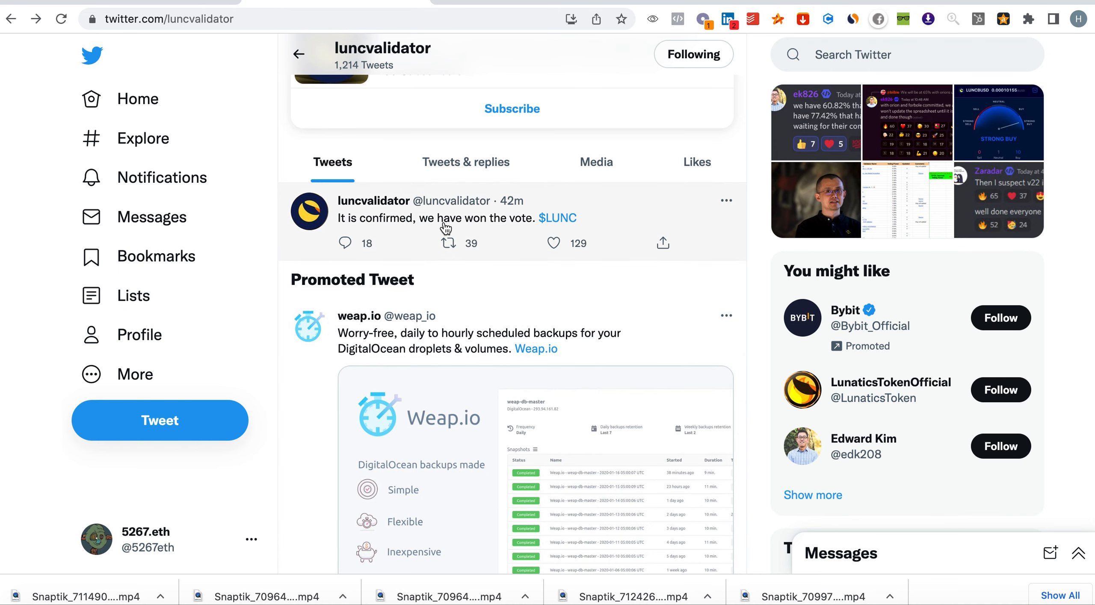
pyautogui.moveTo(728, 349)
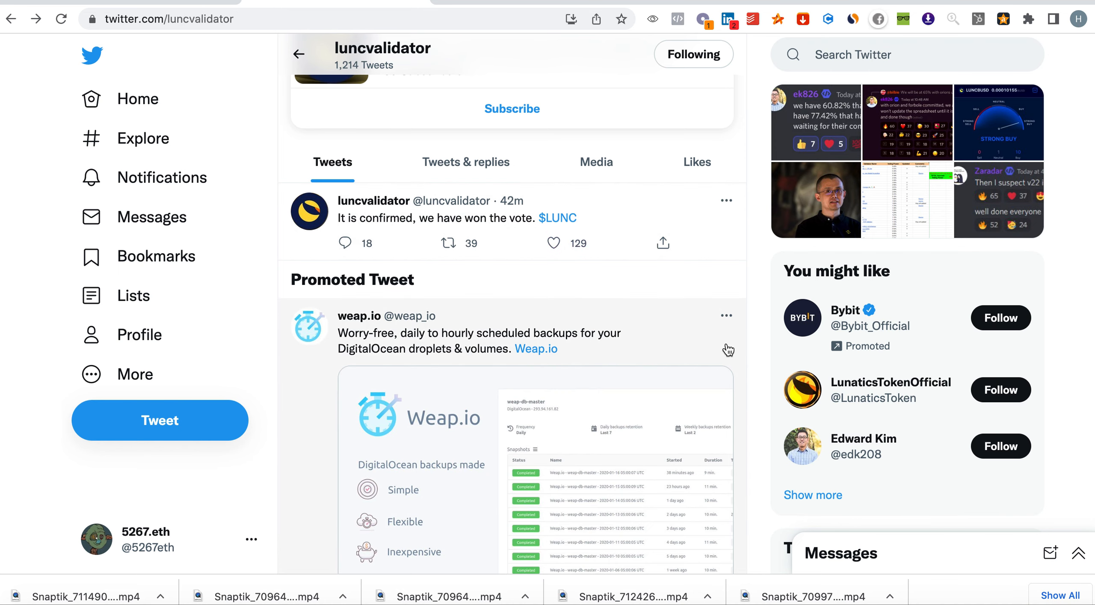
# Scroll through luncvalidator's tweets about winning the vote and the supply burn.
pyautogui.scroll(-3)
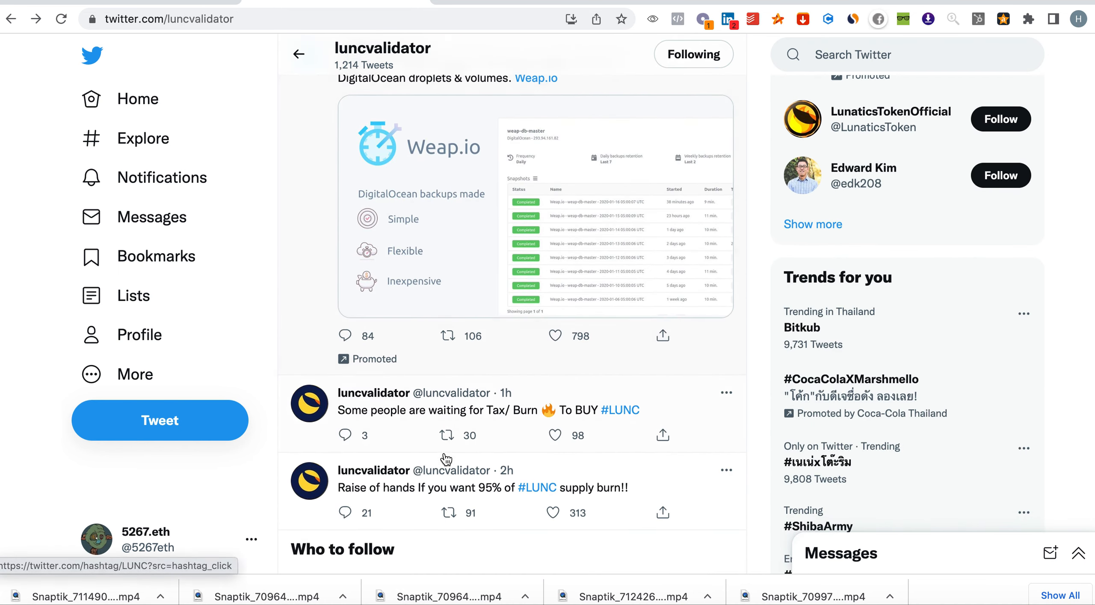
pyautogui.moveTo(429, 424)
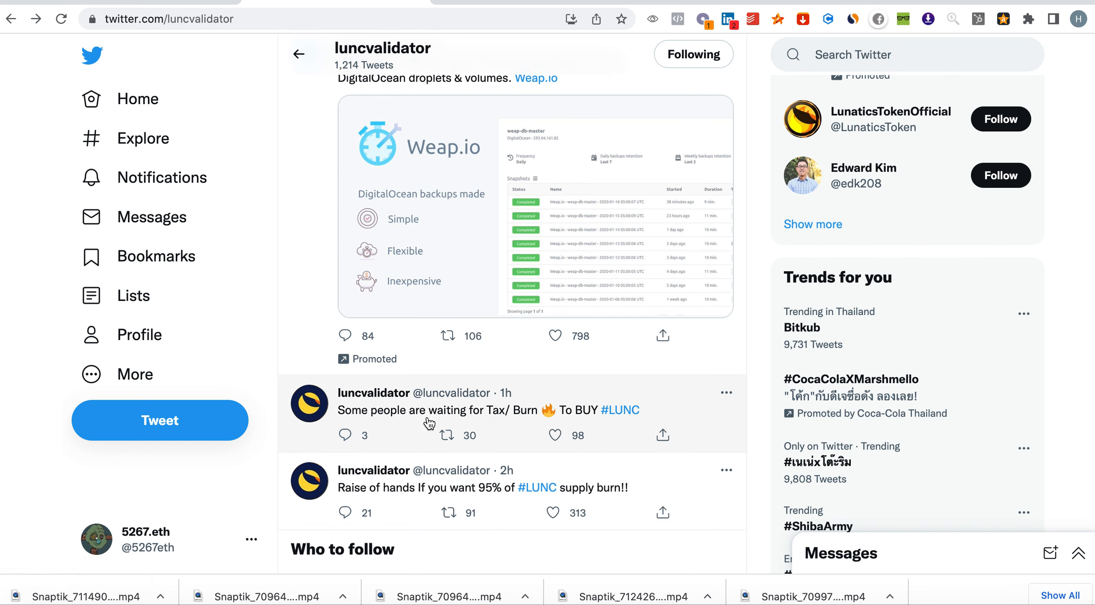
pyautogui.moveTo(640, 429)
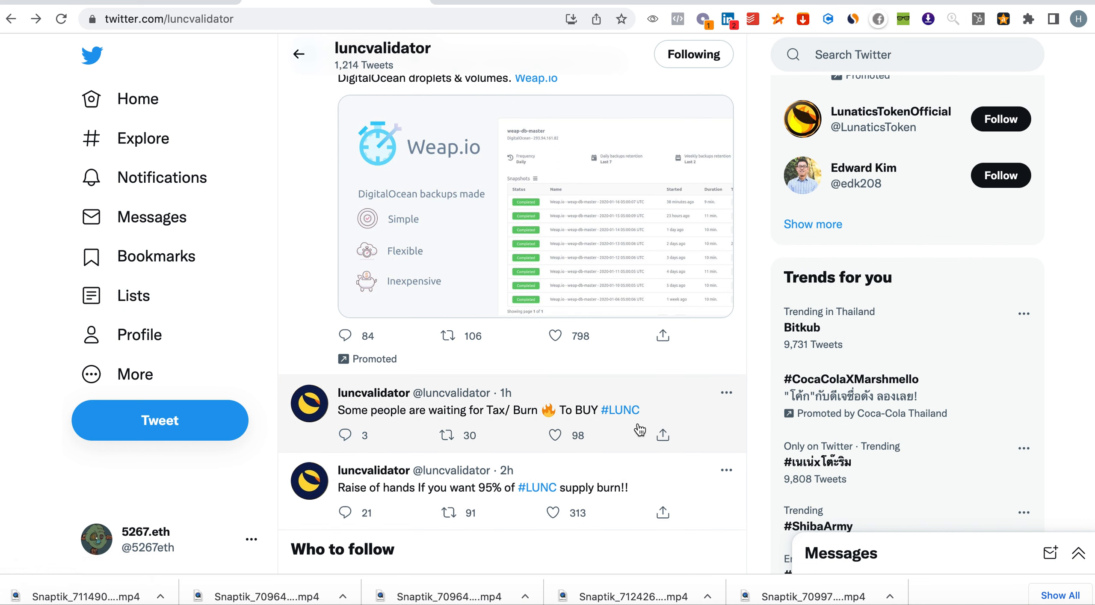
pyautogui.moveTo(439, 509)
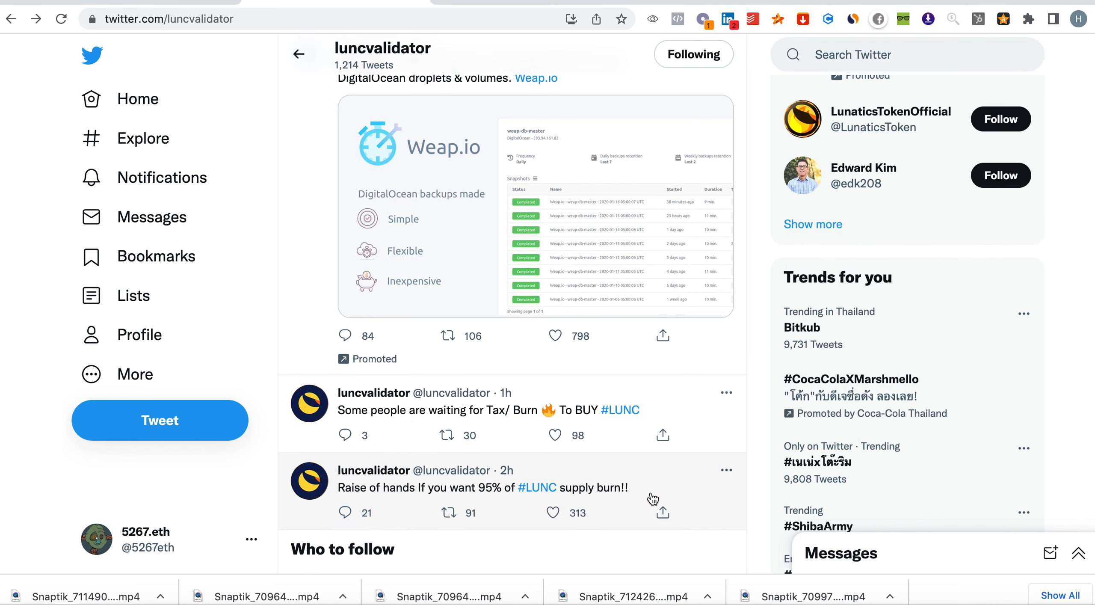
pyautogui.scroll(-3)
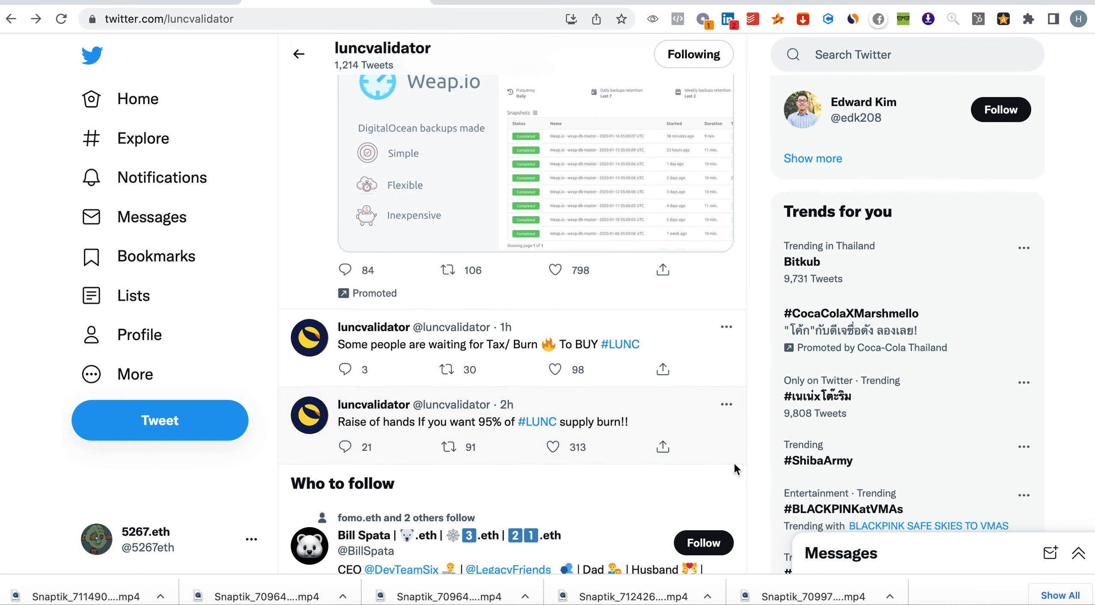
pyautogui.scroll(-3)
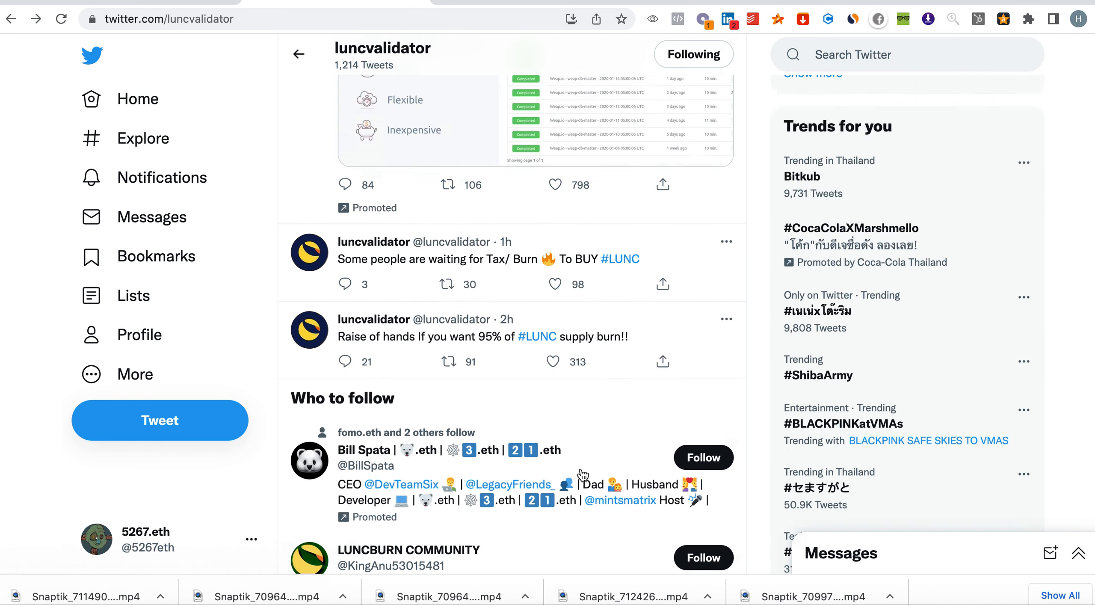
pyautogui.scroll(3)
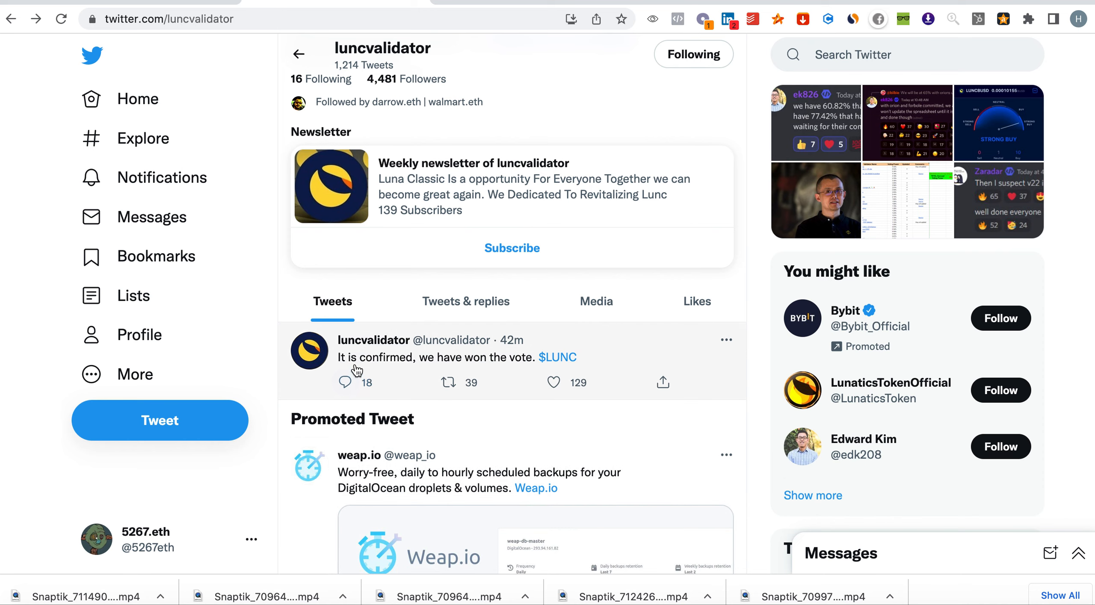
pyautogui.scroll(3)
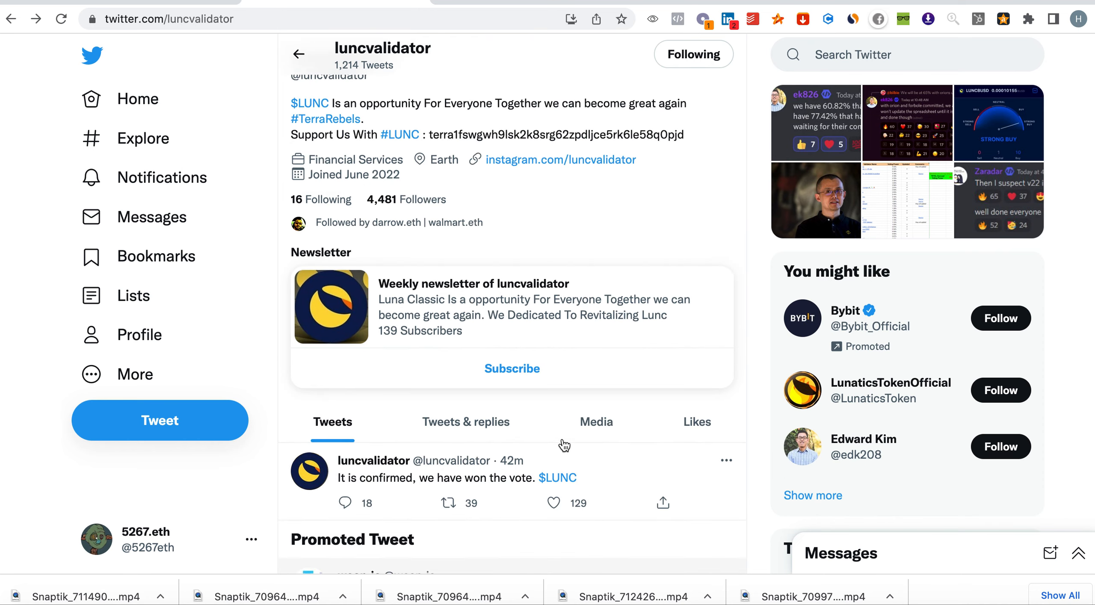
pyautogui.scroll(-3)
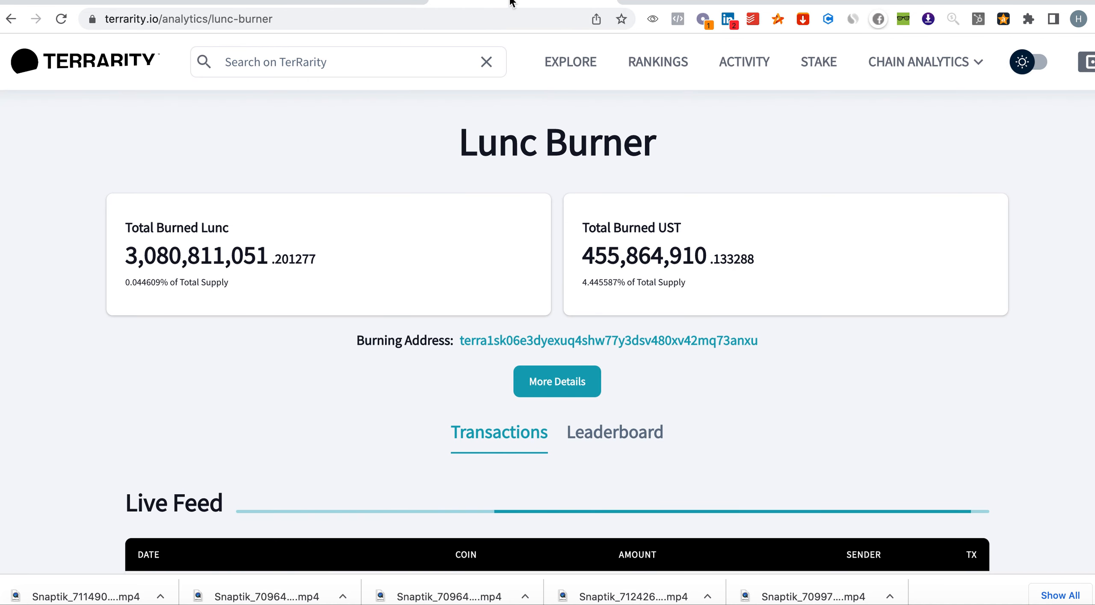
pyautogui.moveTo(70, 395)
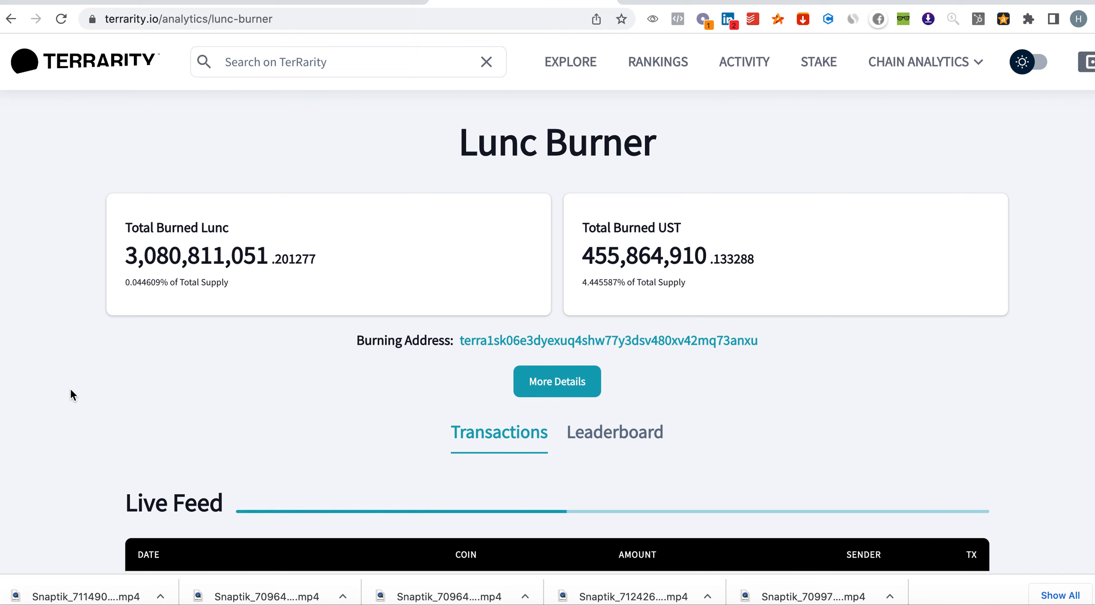
pyautogui.moveTo(122, 278)
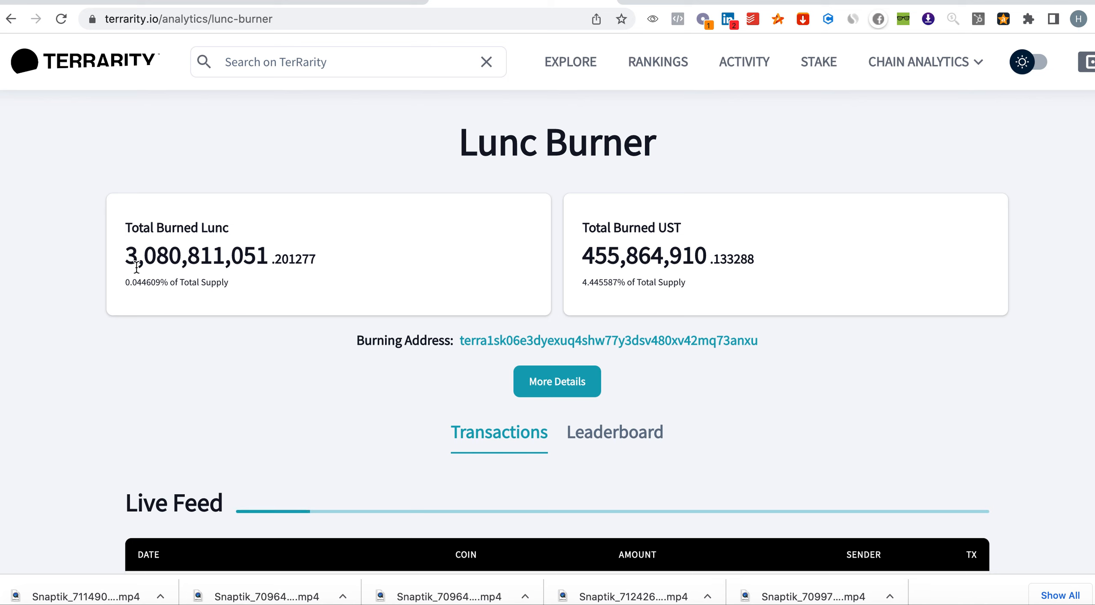
pyautogui.moveTo(159, 271)
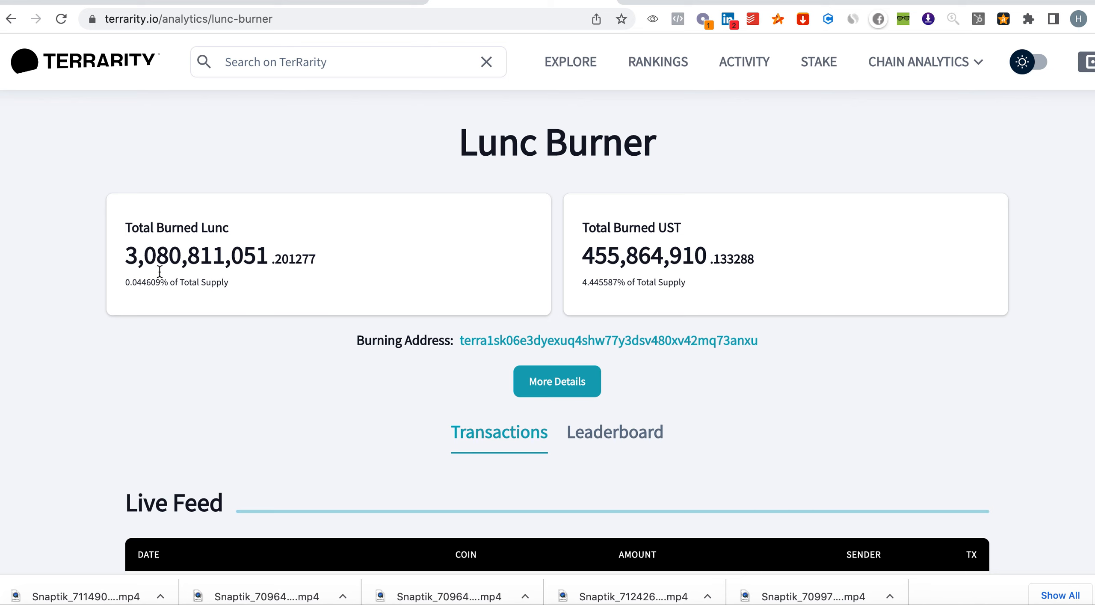
pyautogui.moveTo(89, 311)
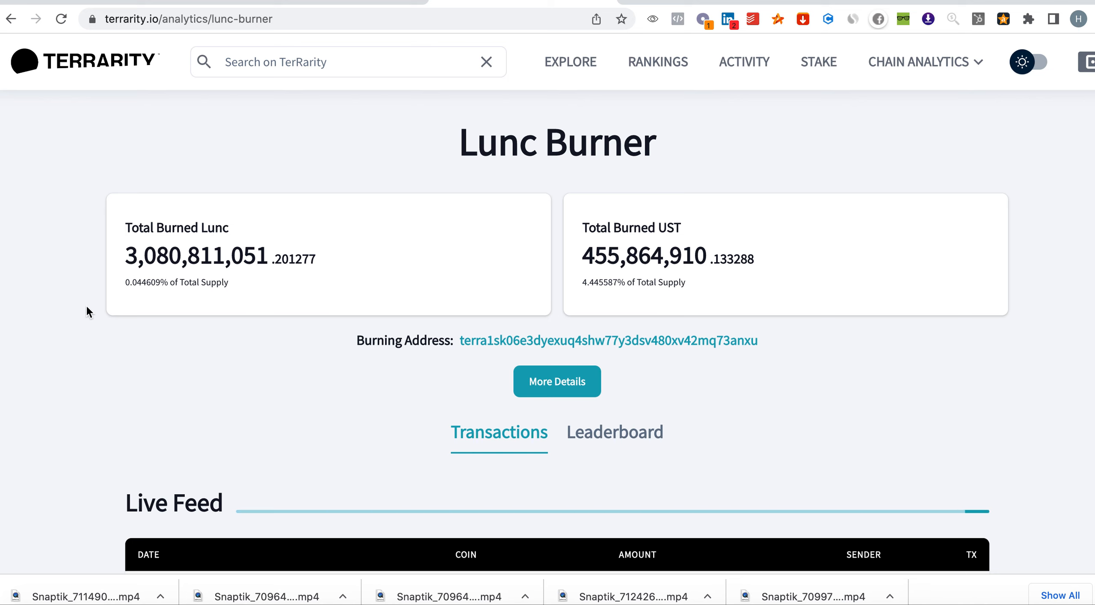
pyautogui.moveTo(359, 19)
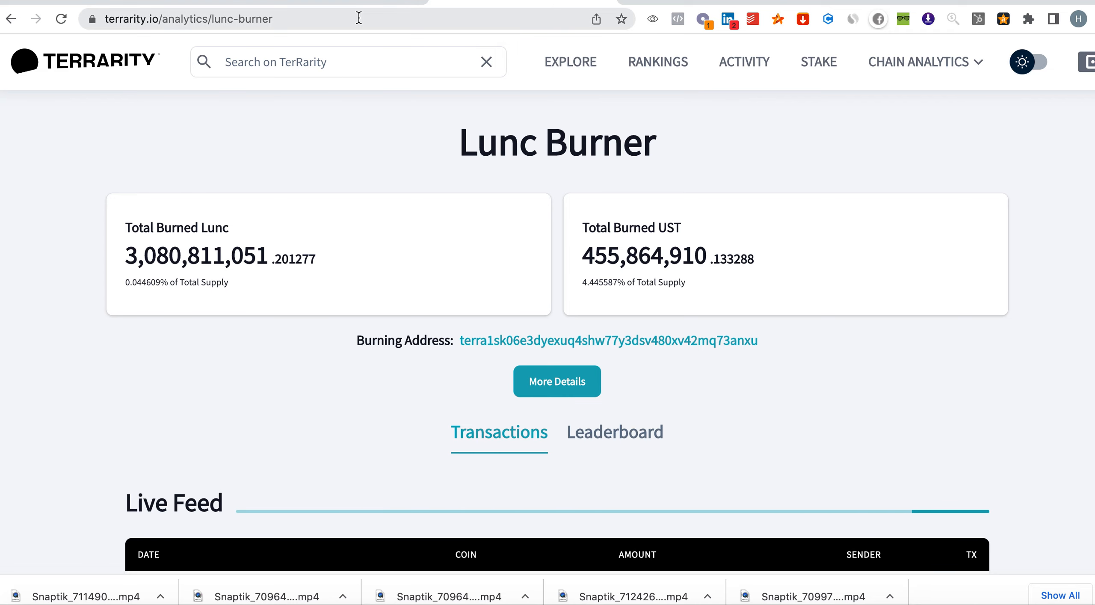
# Review the seven-day Terra Classic price chart showing the August 23 spike.
pyautogui.click(209, 18)
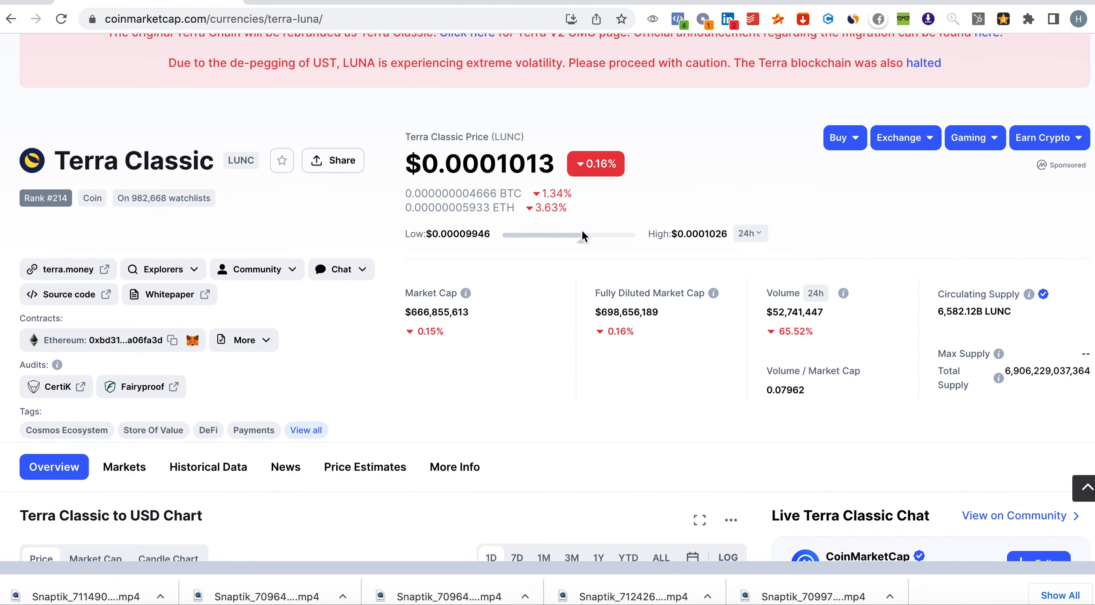
pyautogui.scroll(-3)
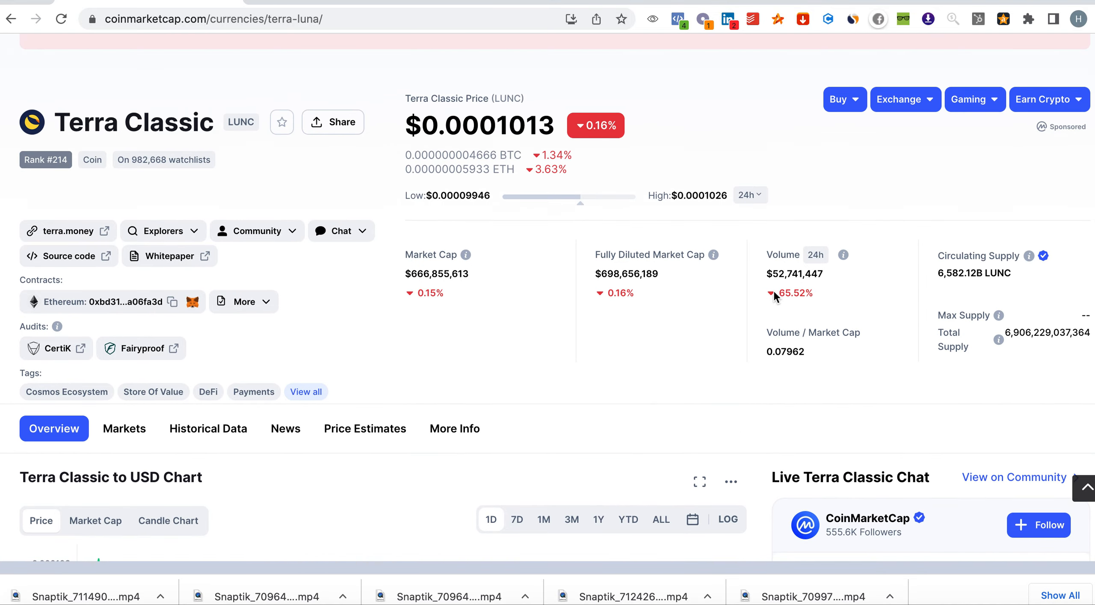
pyautogui.scroll(-3)
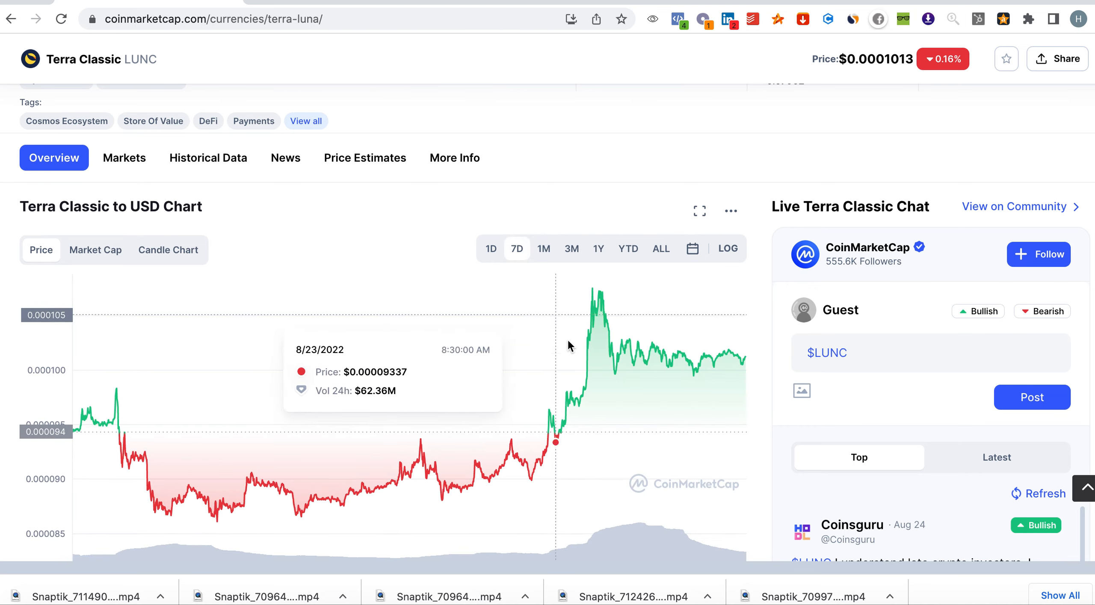
pyautogui.moveTo(599, 310)
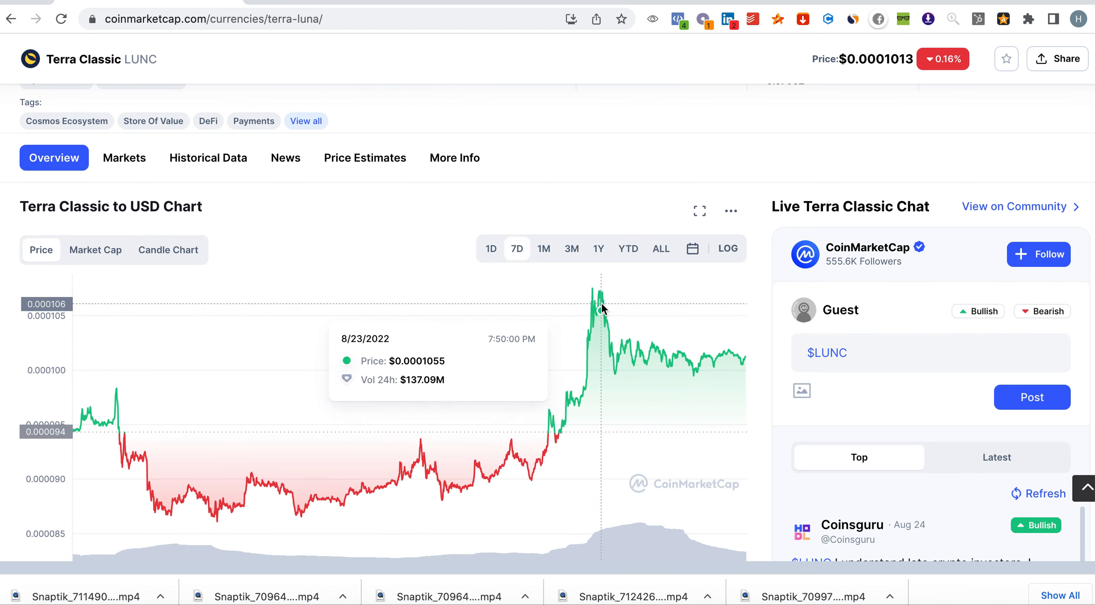
pyautogui.moveTo(699, 365)
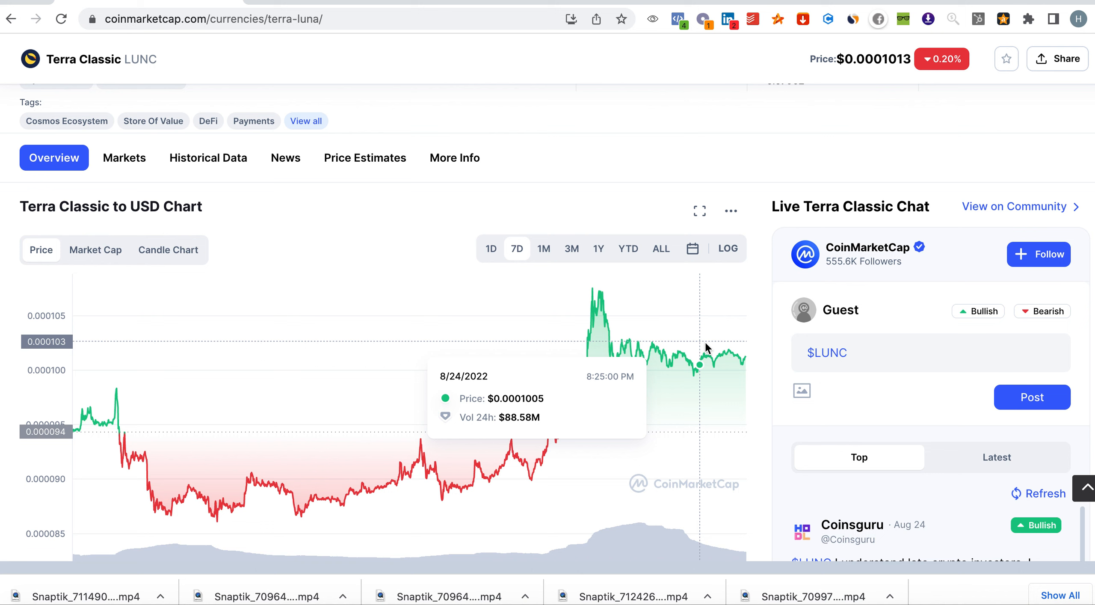
pyautogui.moveTo(748, 355)
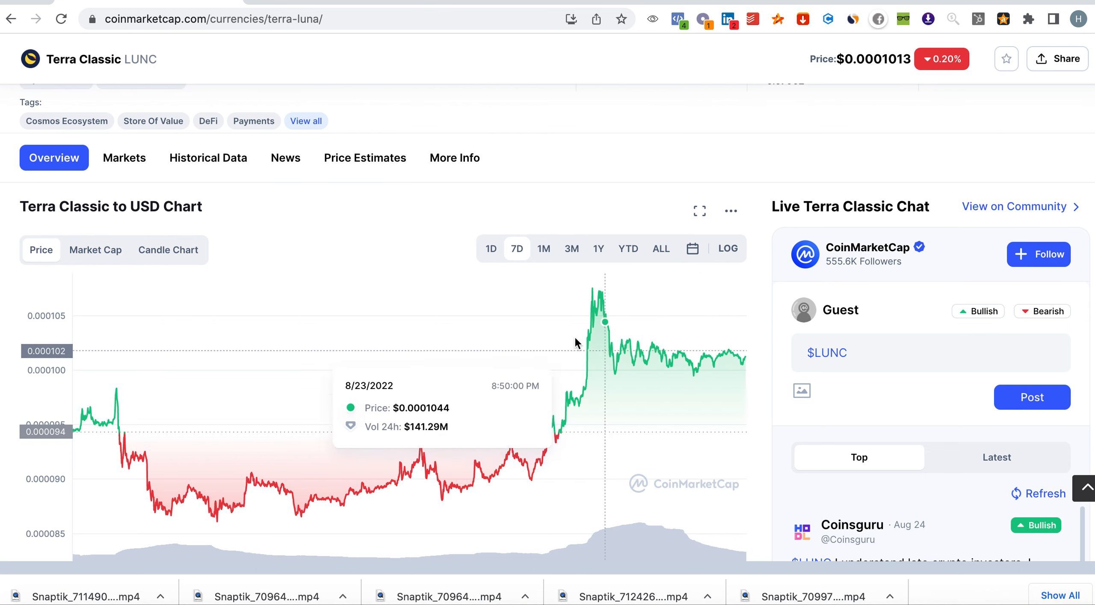
pyautogui.moveTo(751, 282)
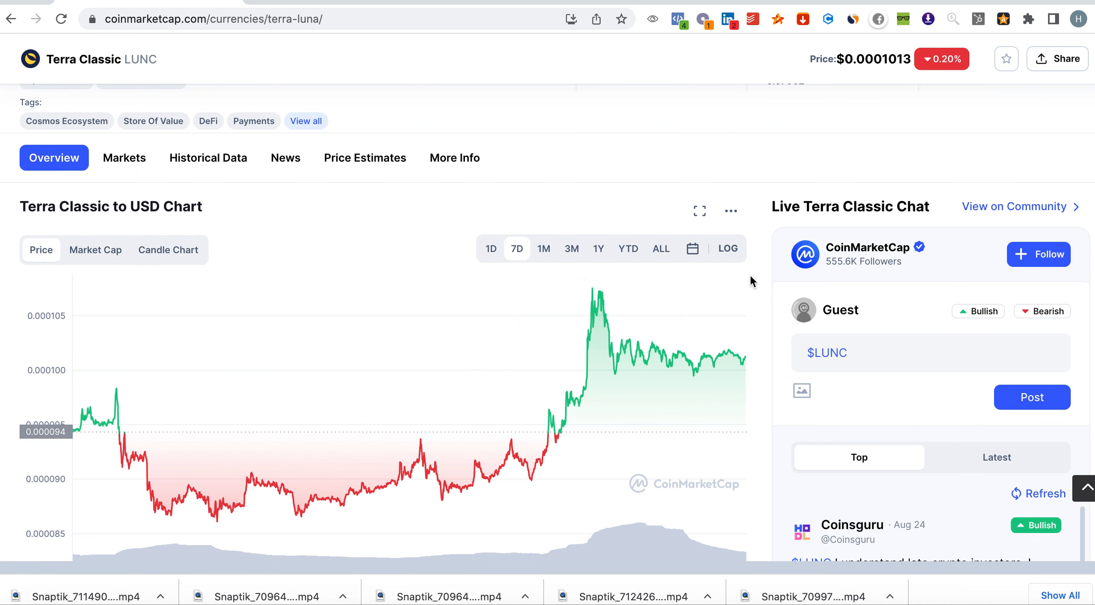
pyautogui.scroll(3)
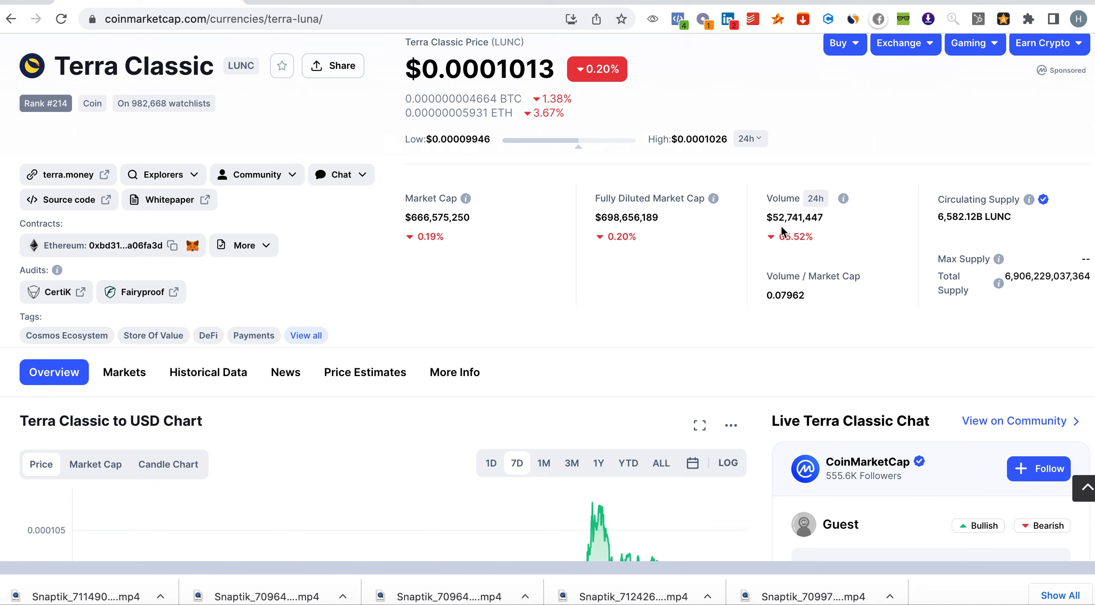
pyautogui.moveTo(790, 256)
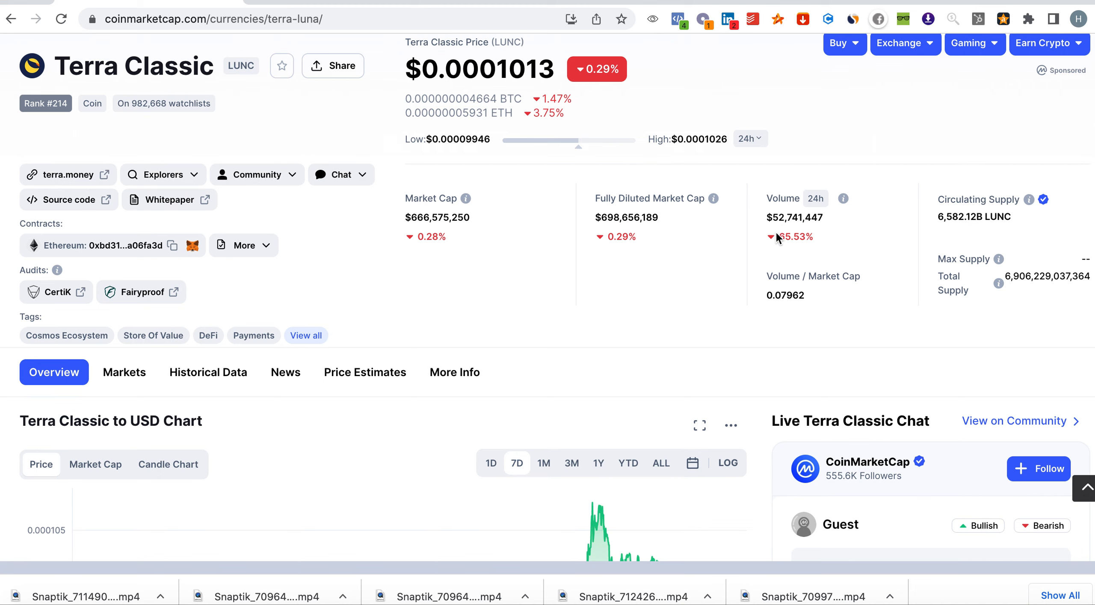
pyautogui.moveTo(440, 346)
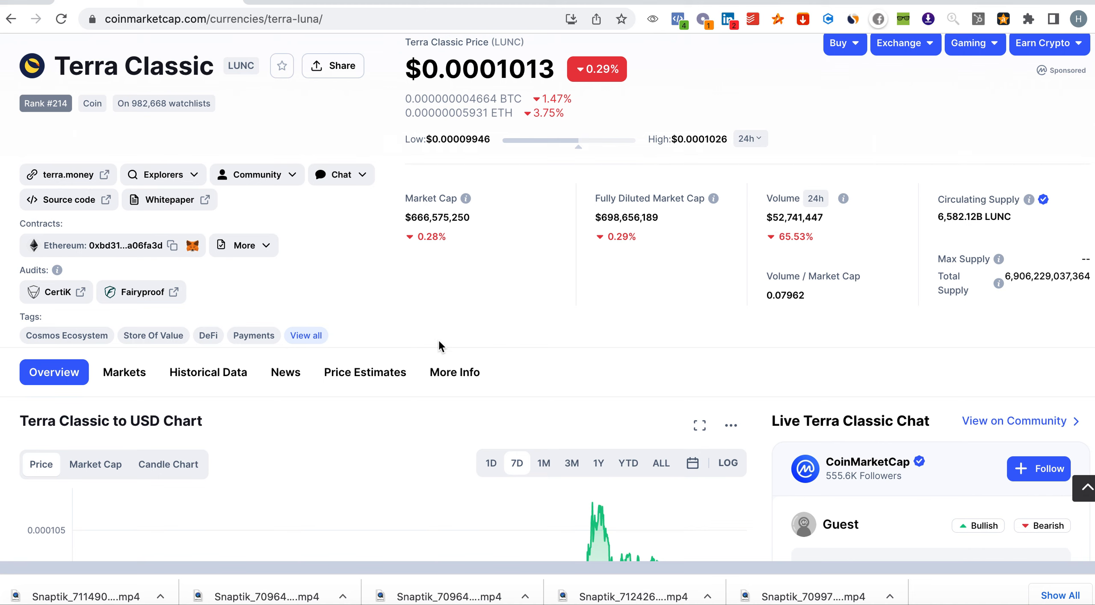
pyautogui.moveTo(447, 302)
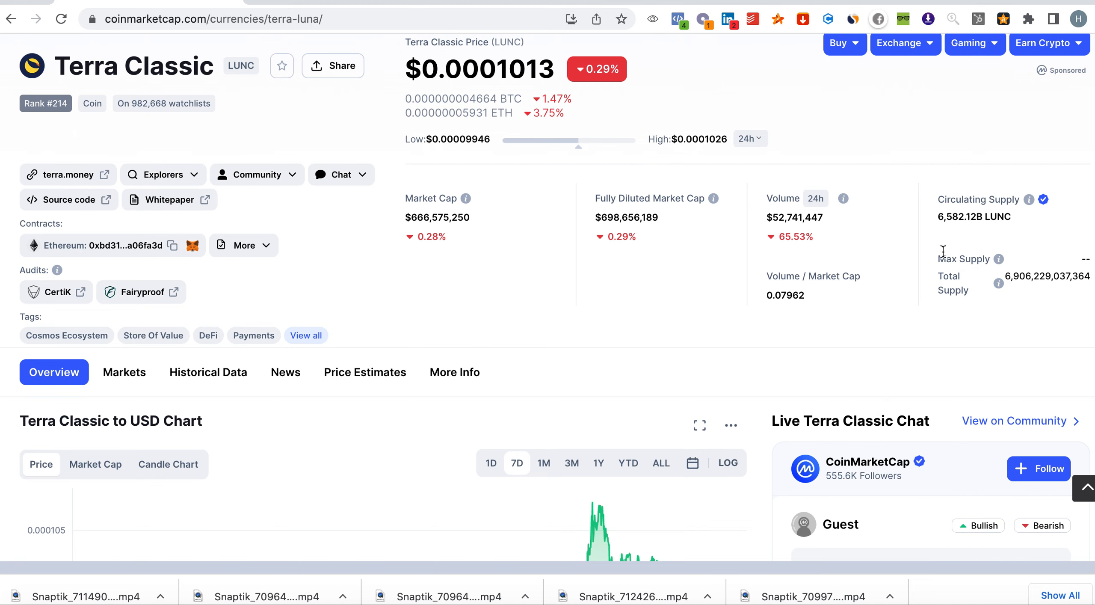
pyautogui.moveTo(183, 287)
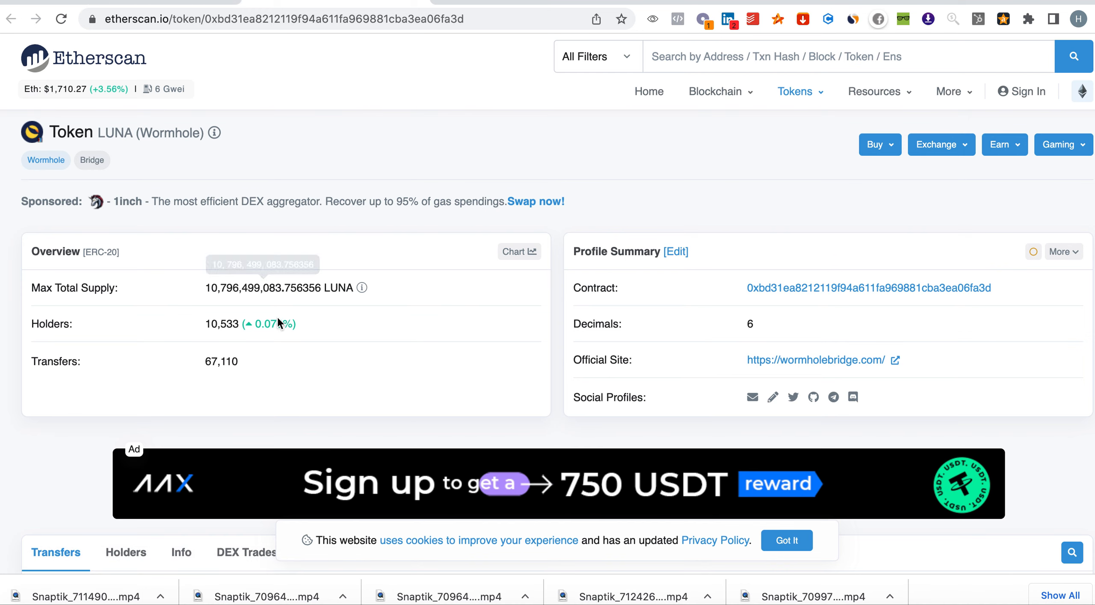
# Bring up the LUNA (Wormhole) token page with supply, holders and transfers.
pyautogui.click(202, 19)
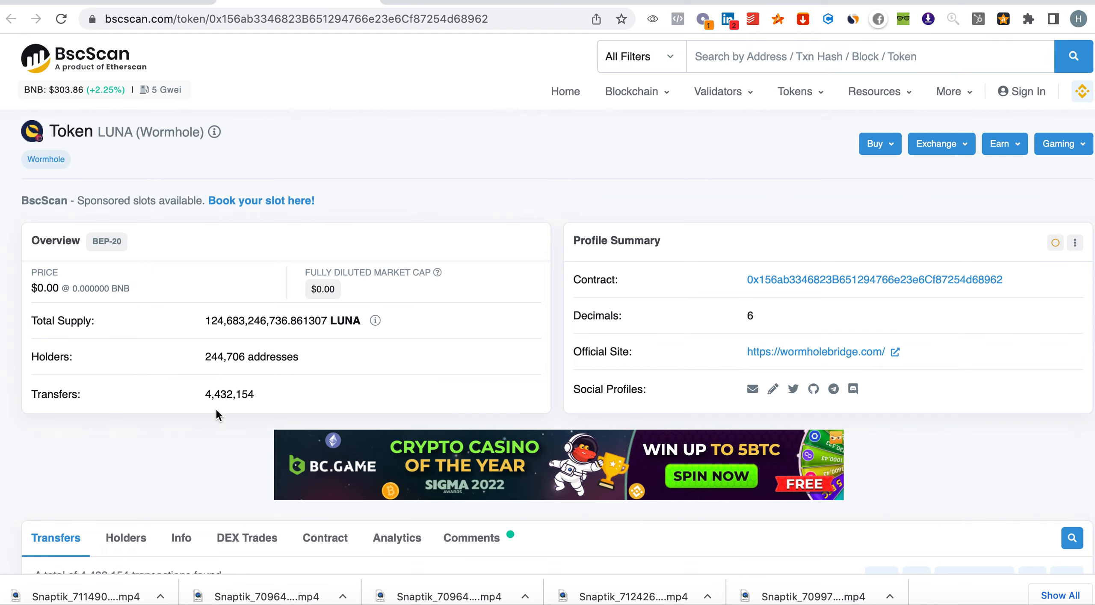
# Review the LUNA (Wormhole) transfers list of 4,432,154 transactions, then return to the top.
pyautogui.scroll(-3)
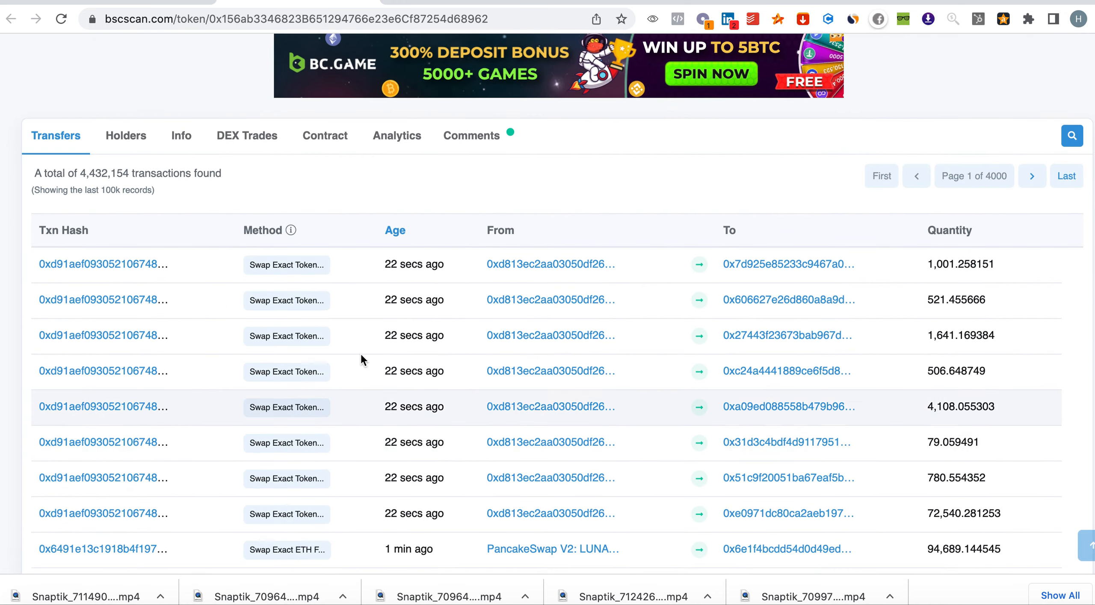
pyautogui.moveTo(413, 543)
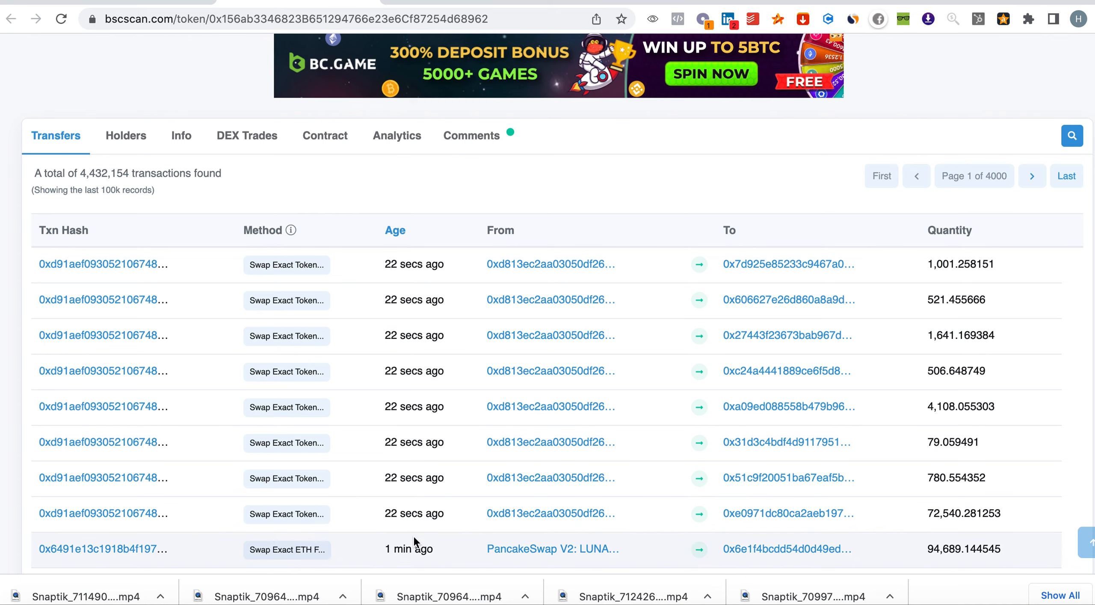
pyautogui.scroll(3)
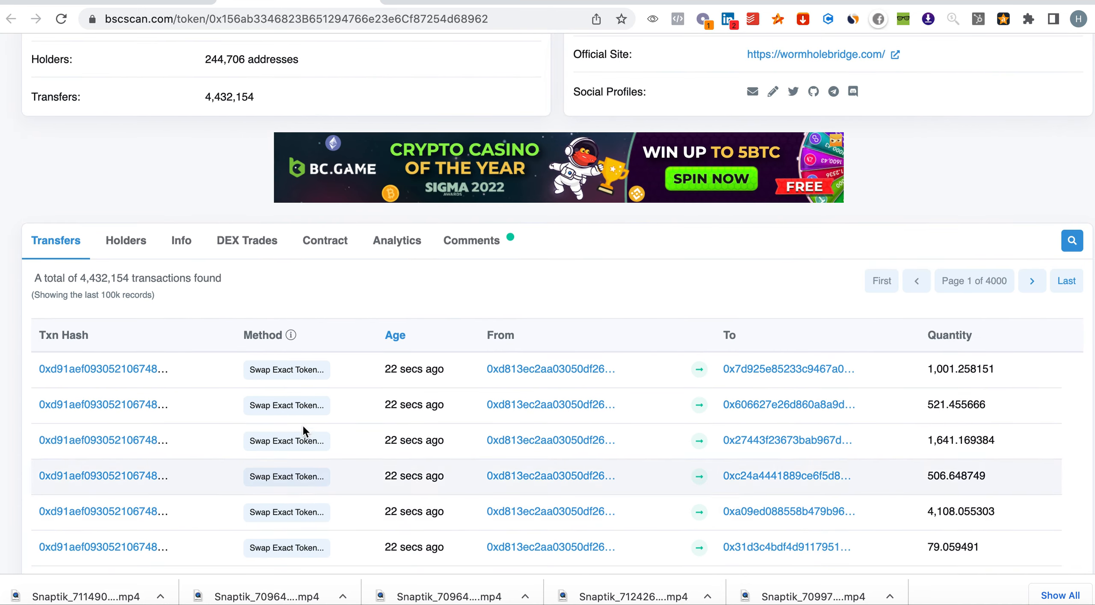
pyautogui.moveTo(233, 298)
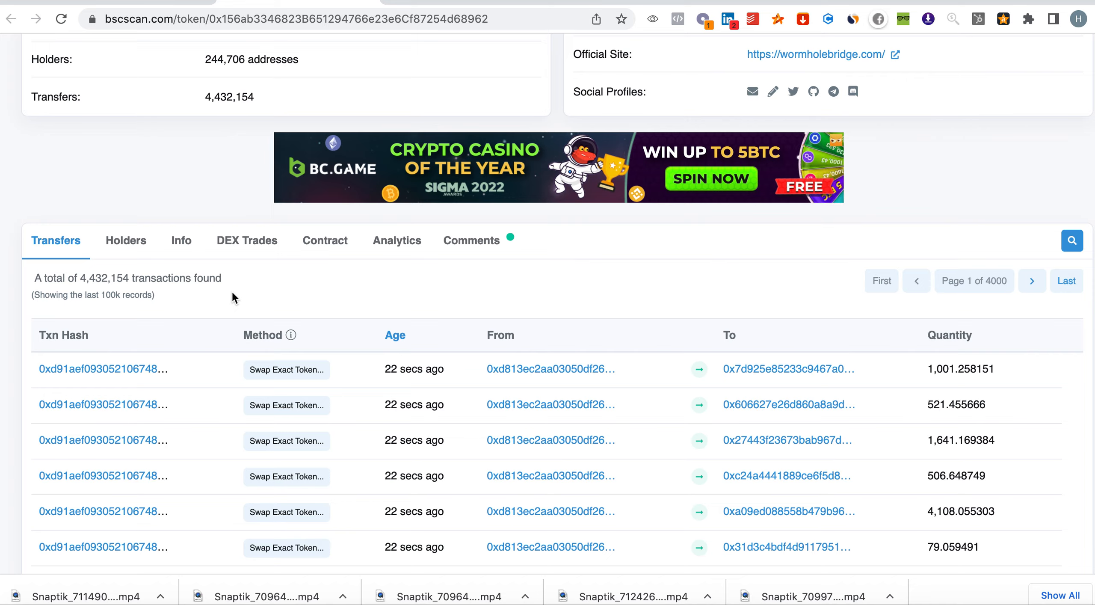
pyautogui.scroll(3)
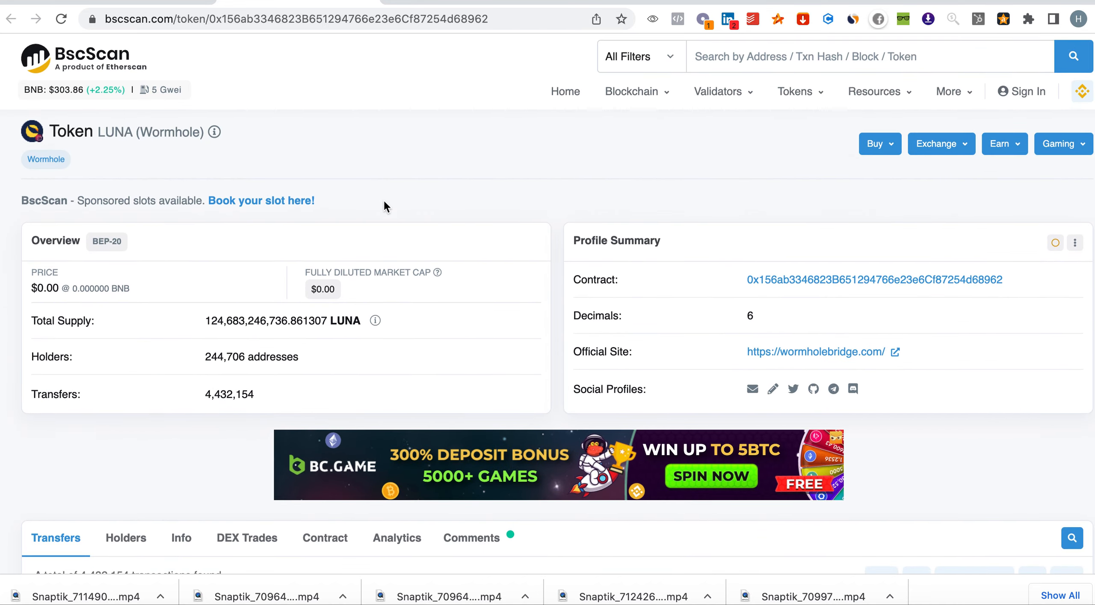
pyautogui.moveTo(617, 12)
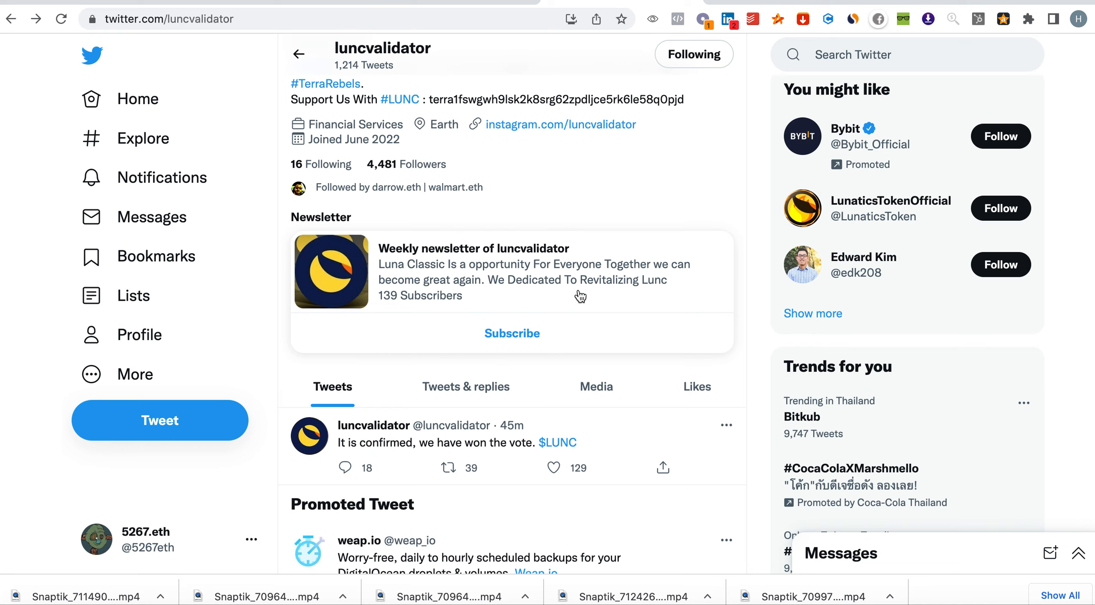
# Scroll through luncvalidator's tweets about tax burns, supply burn and investing.
pyautogui.scroll(-3)
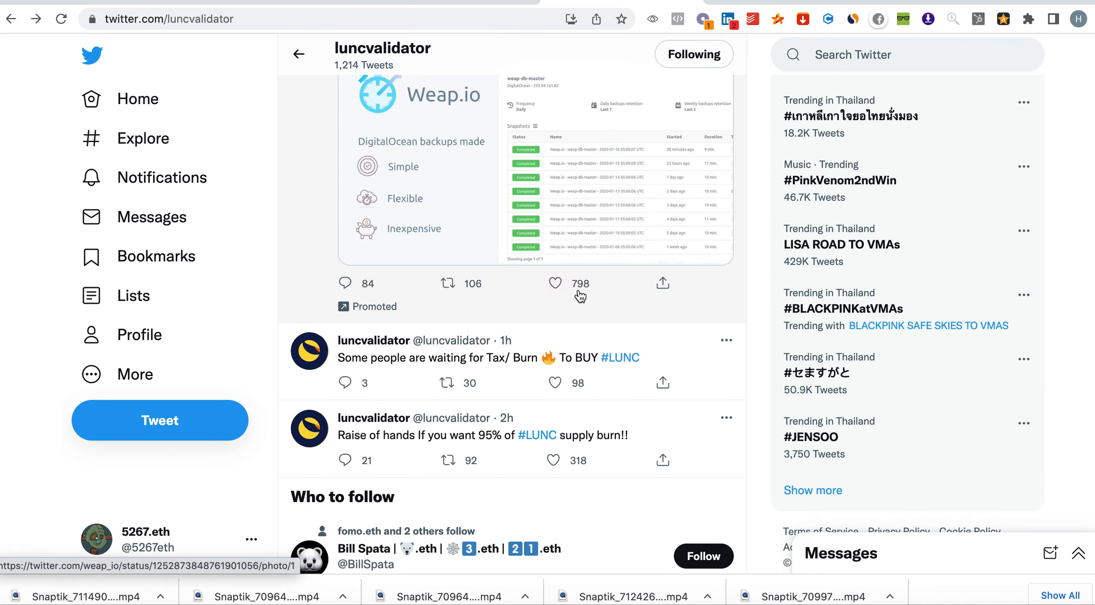
pyautogui.scroll(-3)
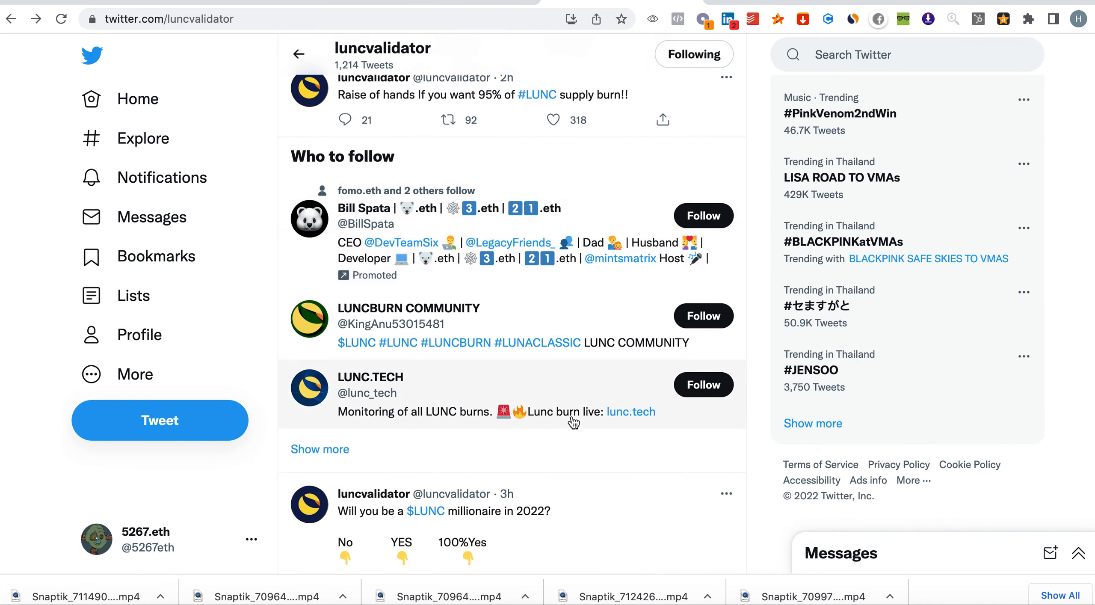
pyautogui.scroll(-3)
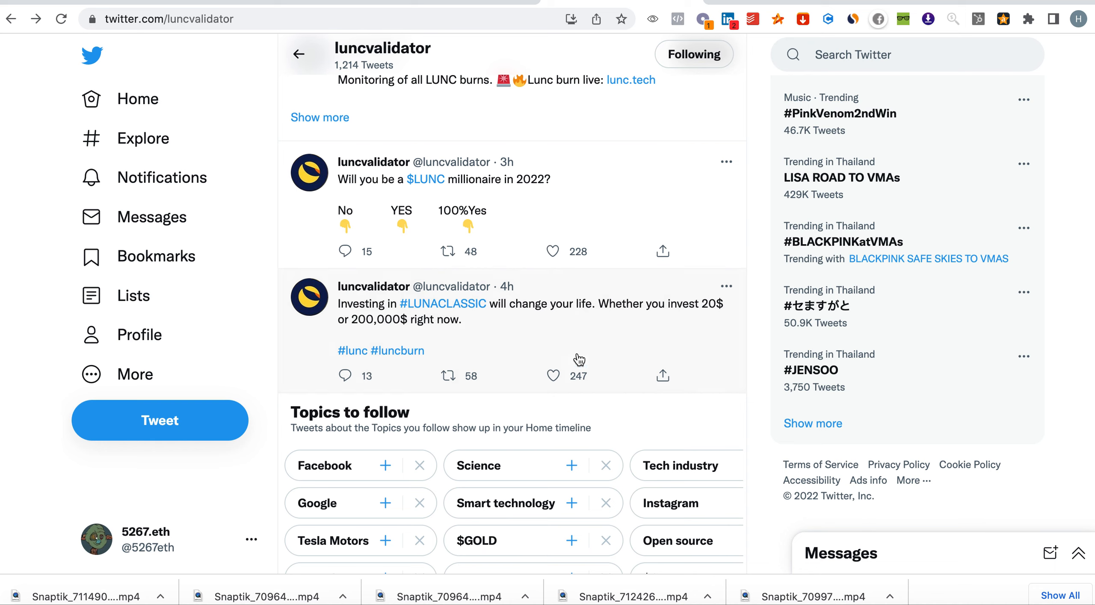
pyautogui.moveTo(480, 332)
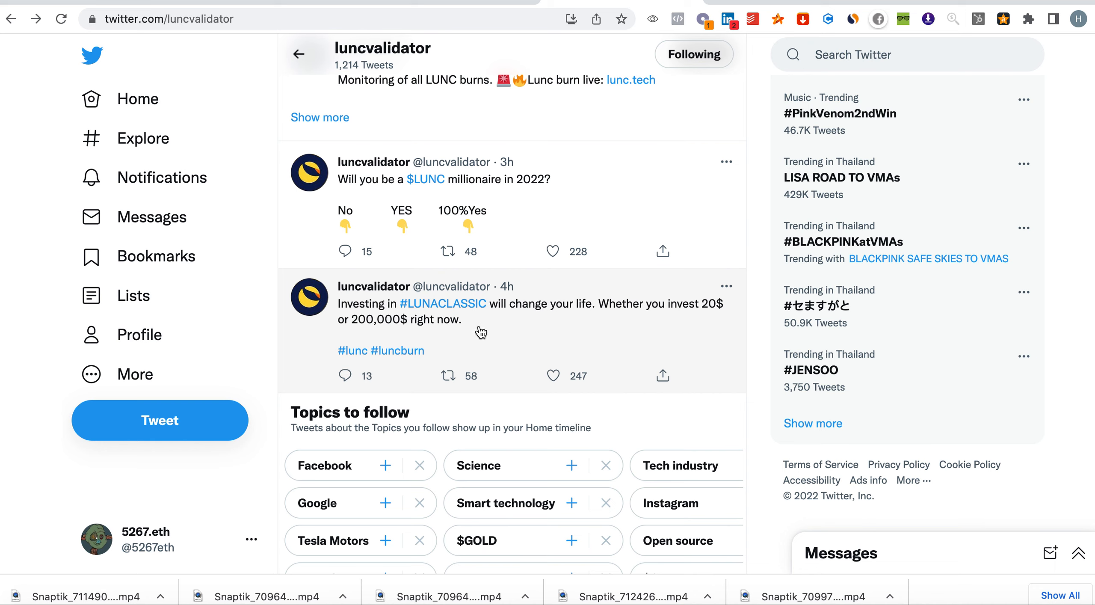
pyautogui.moveTo(531, 320)
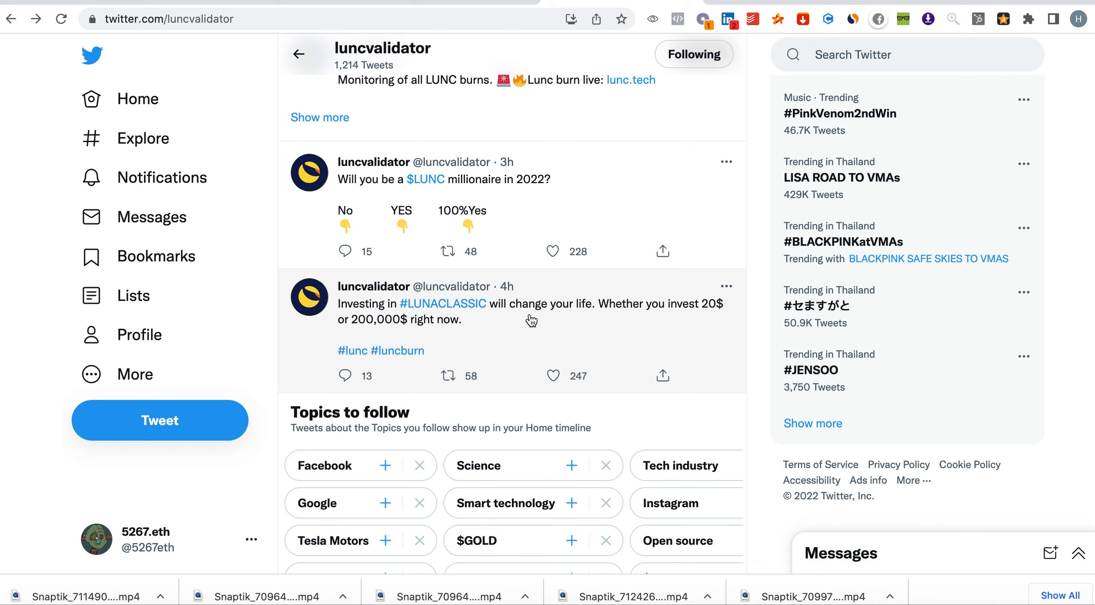
pyautogui.moveTo(541, 315)
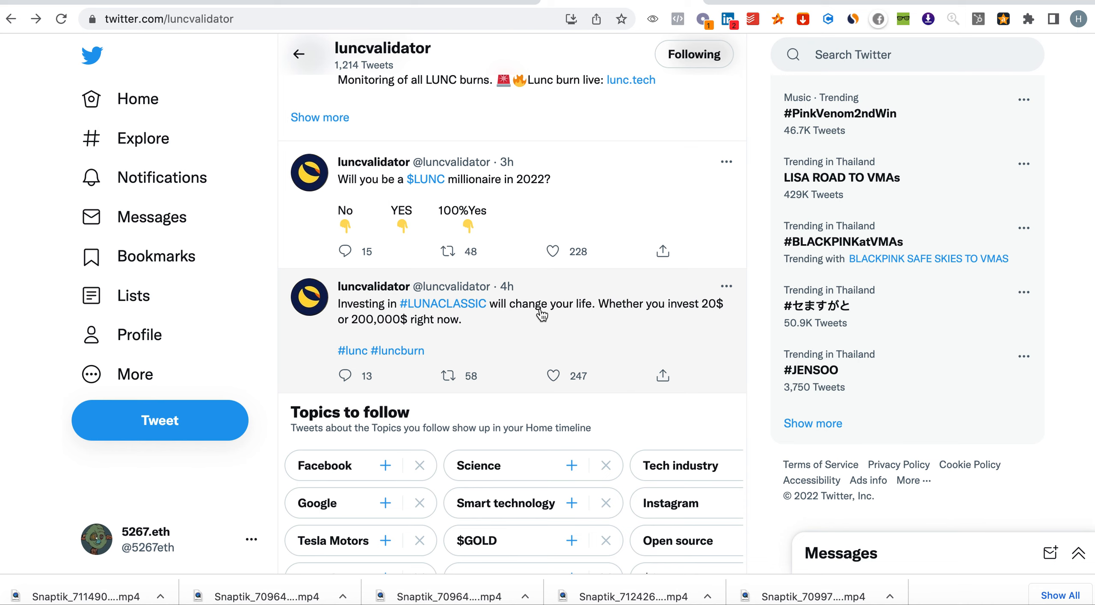
pyautogui.moveTo(442, 406)
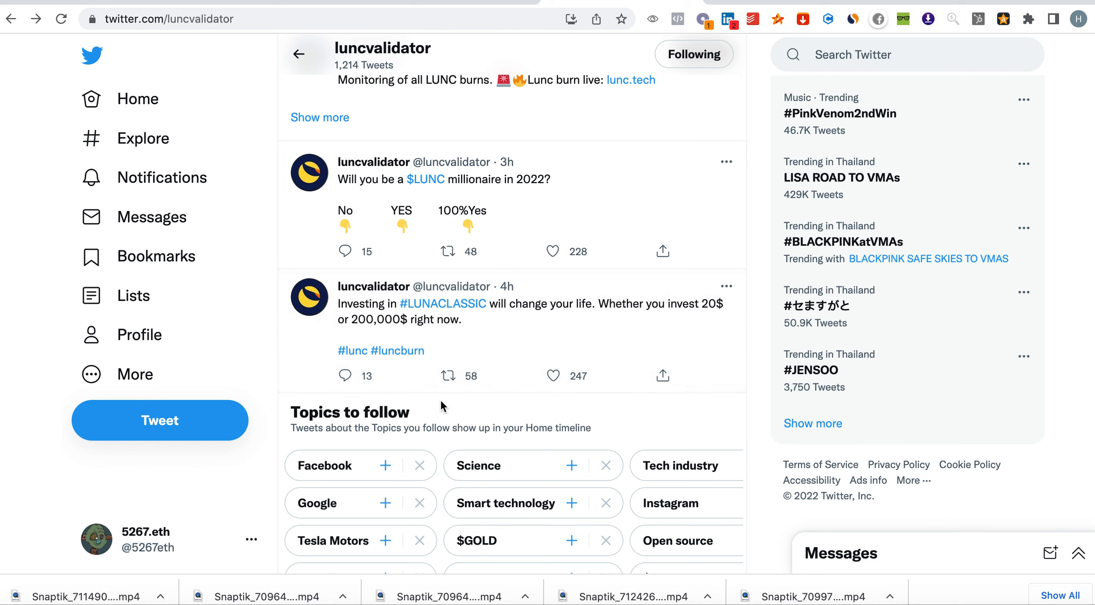
pyautogui.moveTo(598, 342)
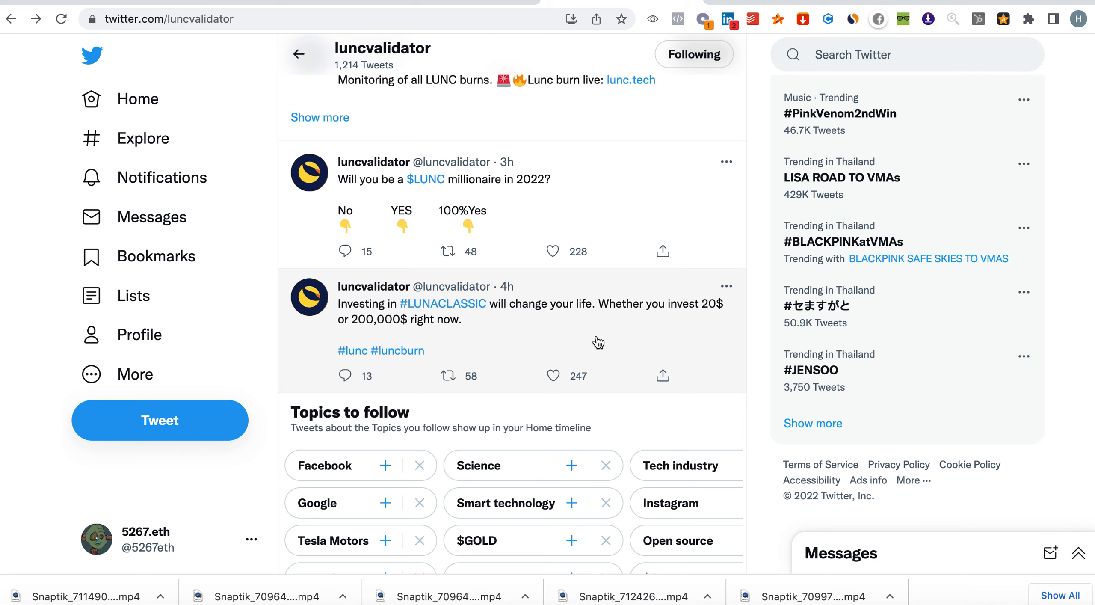
pyautogui.moveTo(690, 398)
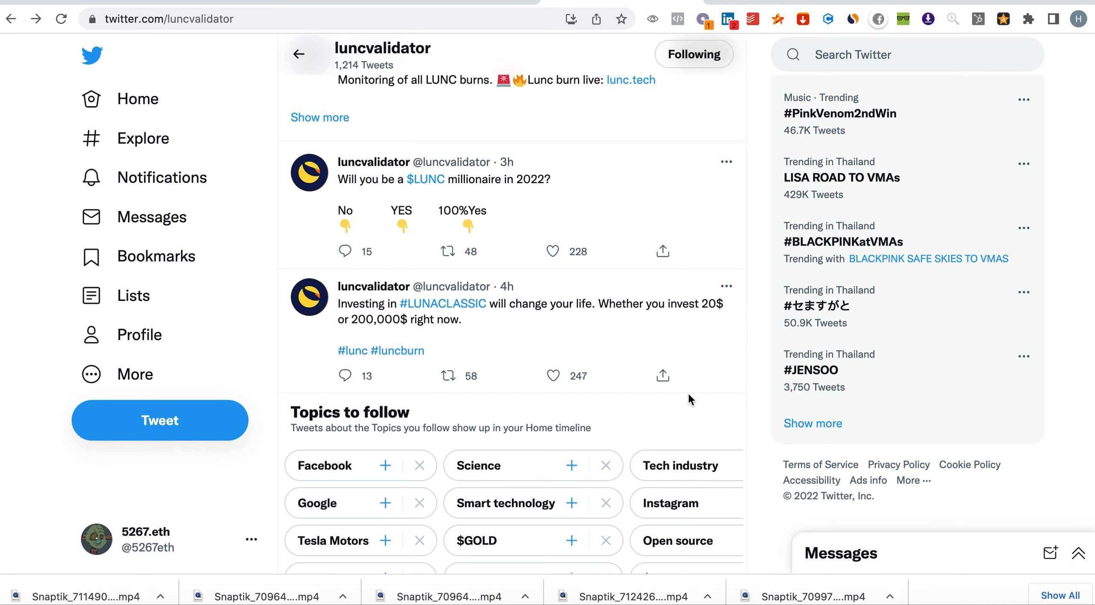
pyautogui.scroll(-3)
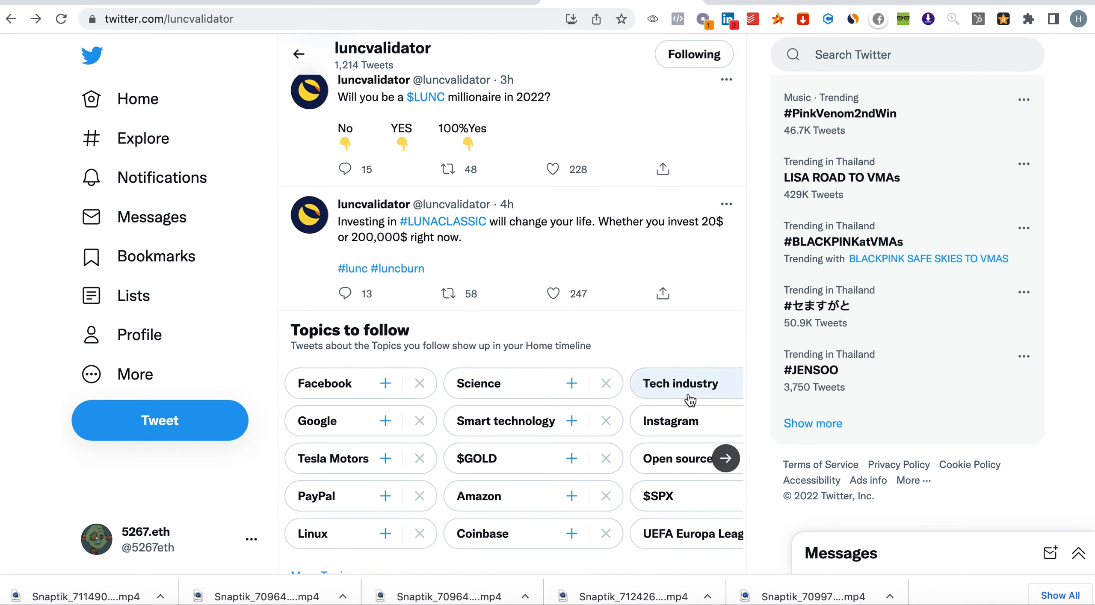
pyautogui.scroll(-3)
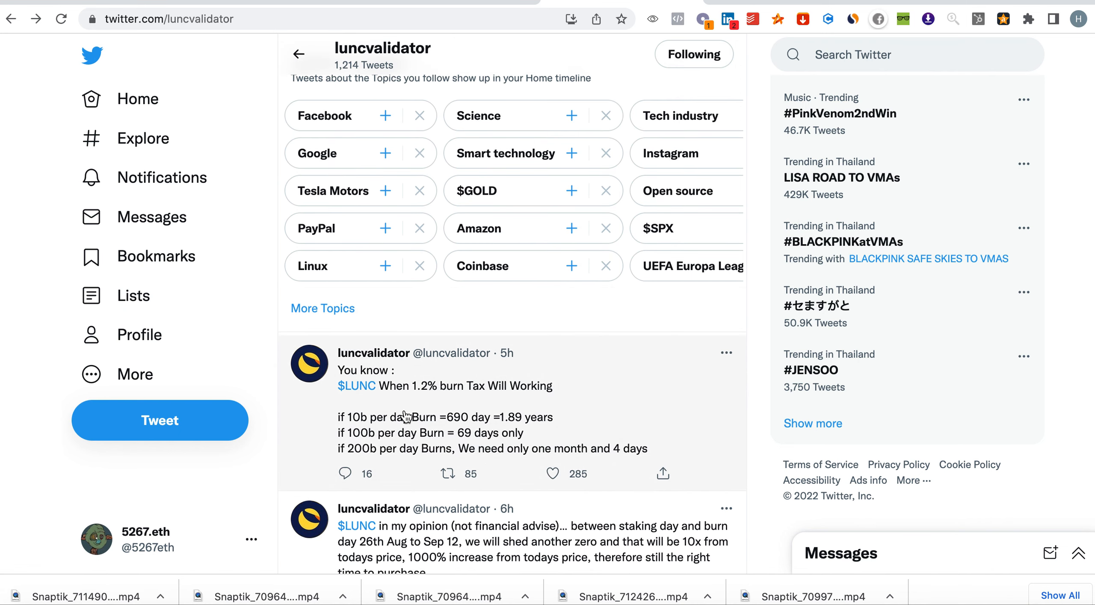
pyautogui.moveTo(398, 425)
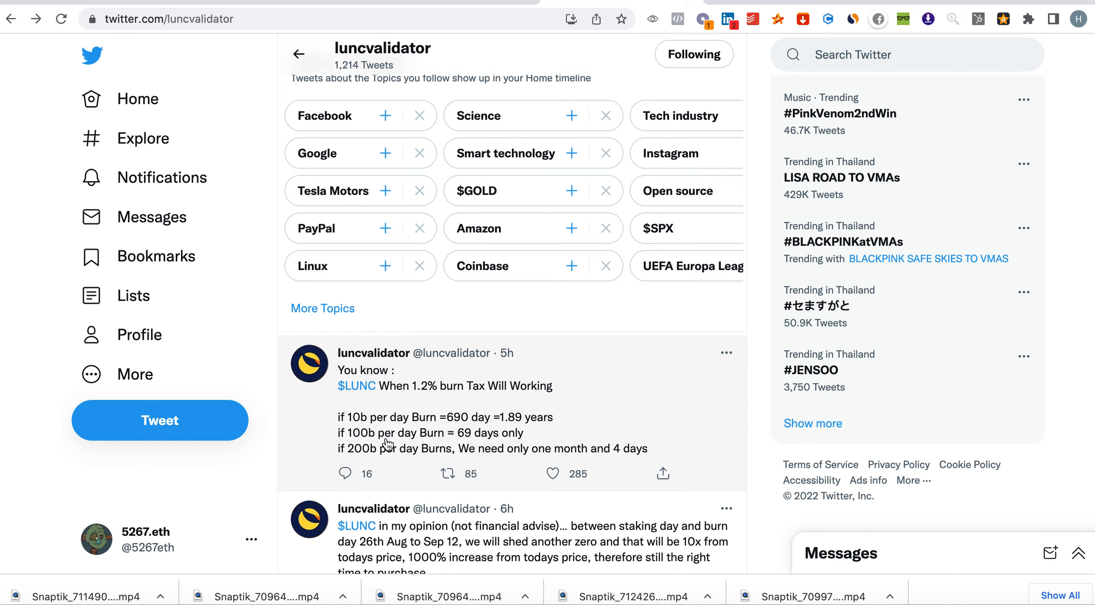
pyautogui.moveTo(494, 453)
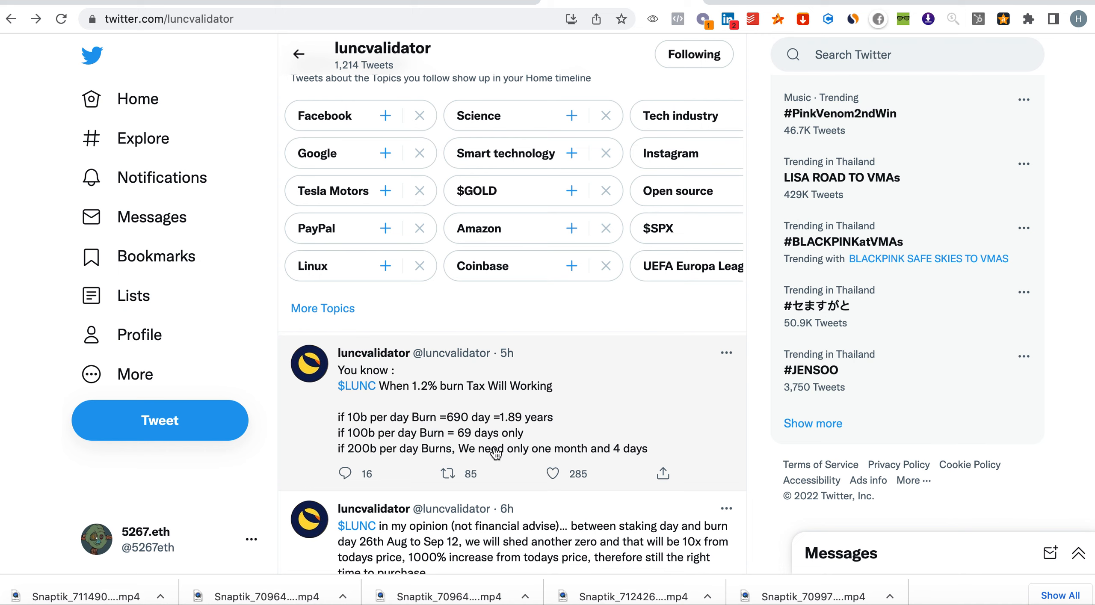
pyautogui.moveTo(370, 461)
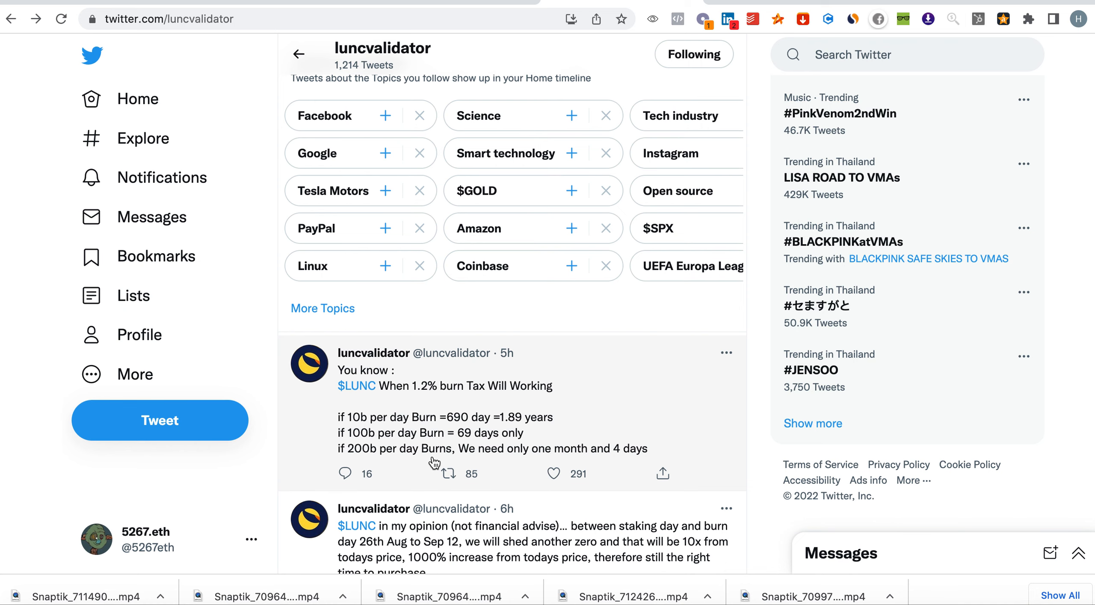
pyautogui.moveTo(709, 421)
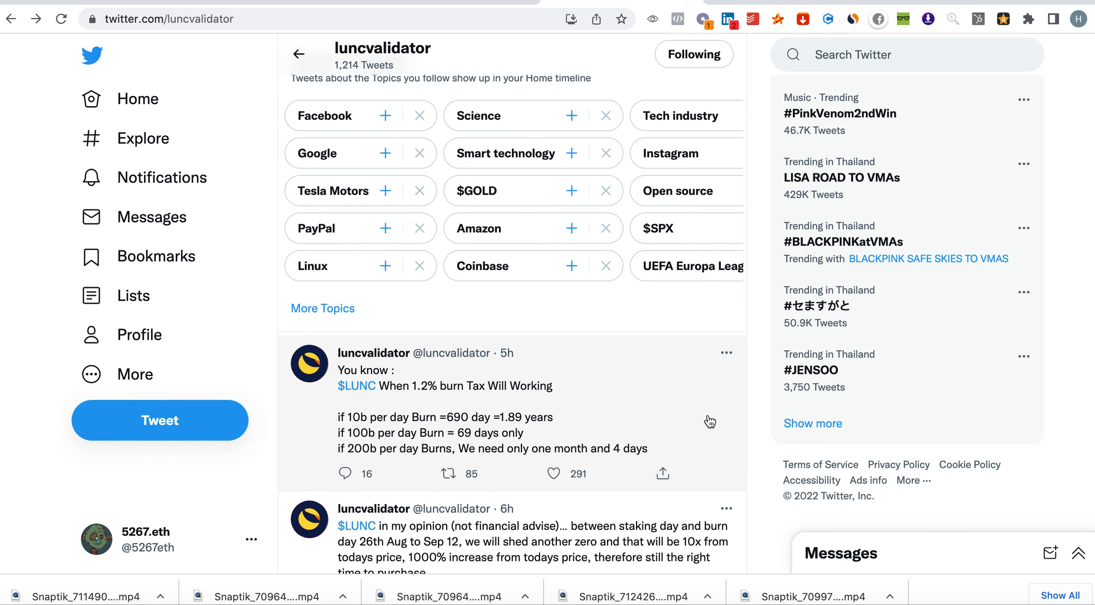
pyautogui.scroll(-3)
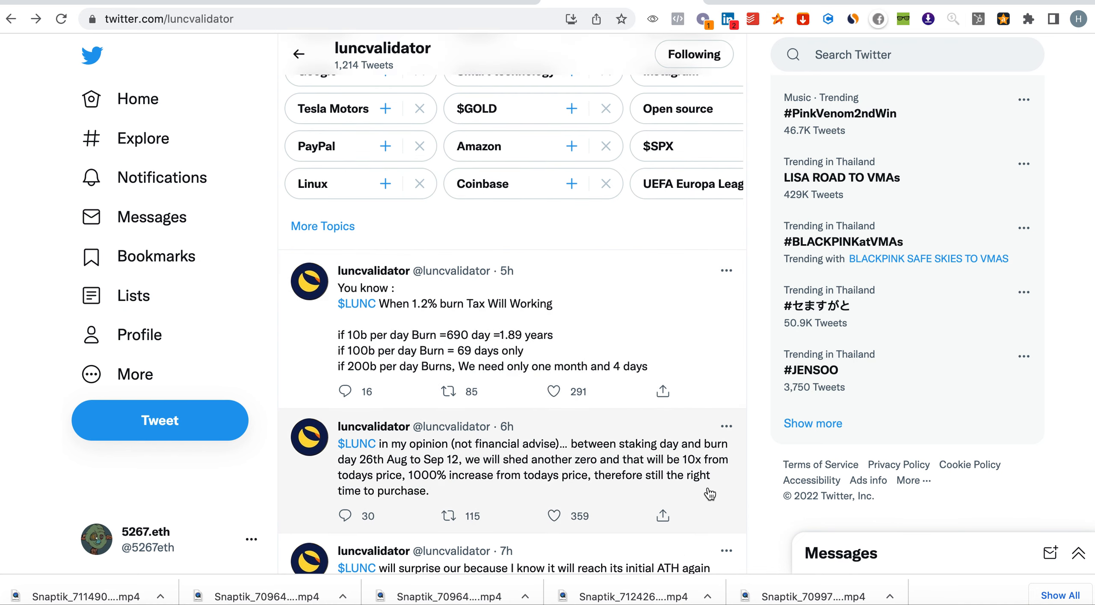
pyautogui.scroll(3)
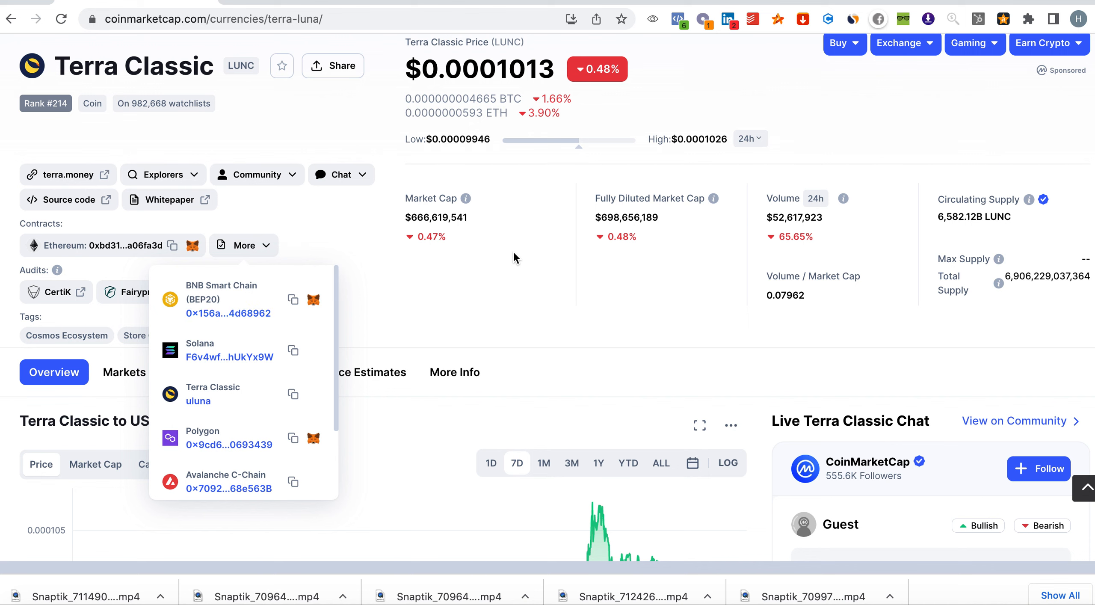
# Close the cross-chain contracts dropdown on the Terra Classic overview.
pyautogui.click(513, 257)
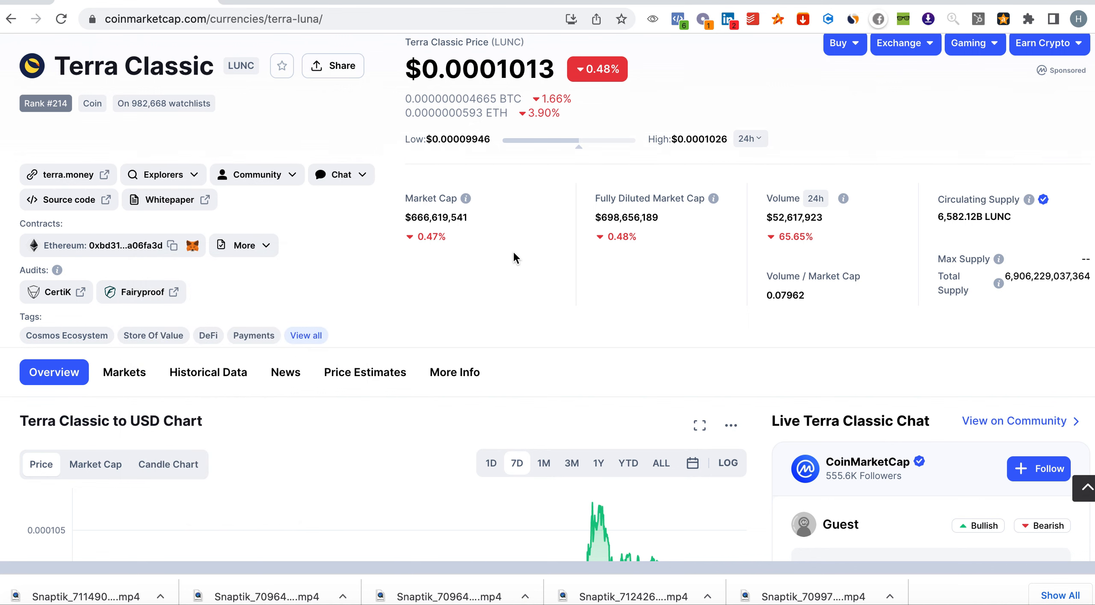
pyautogui.moveTo(519, 264)
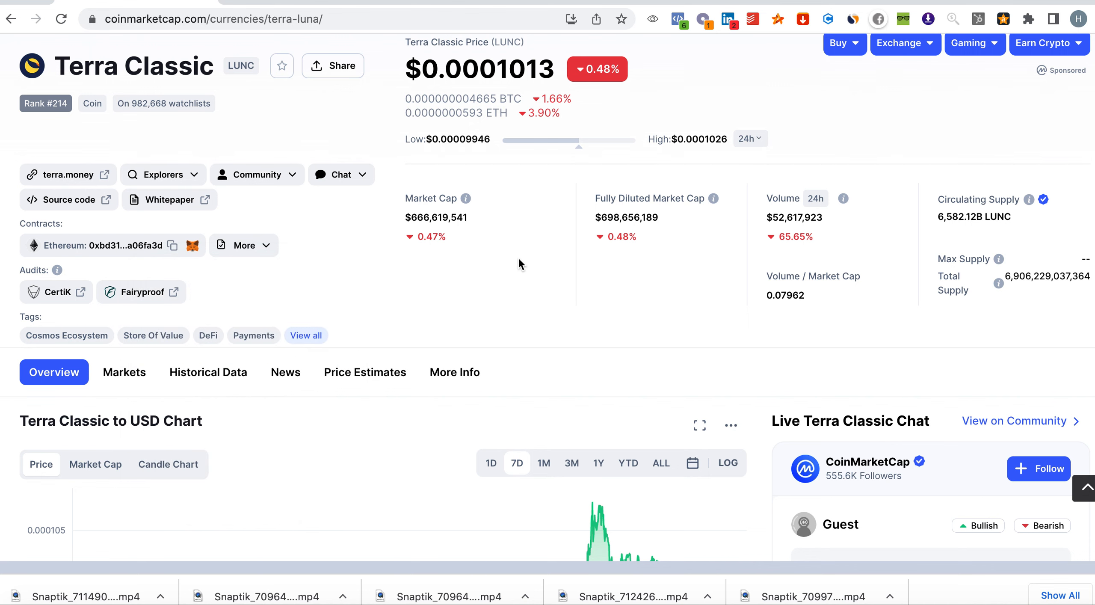